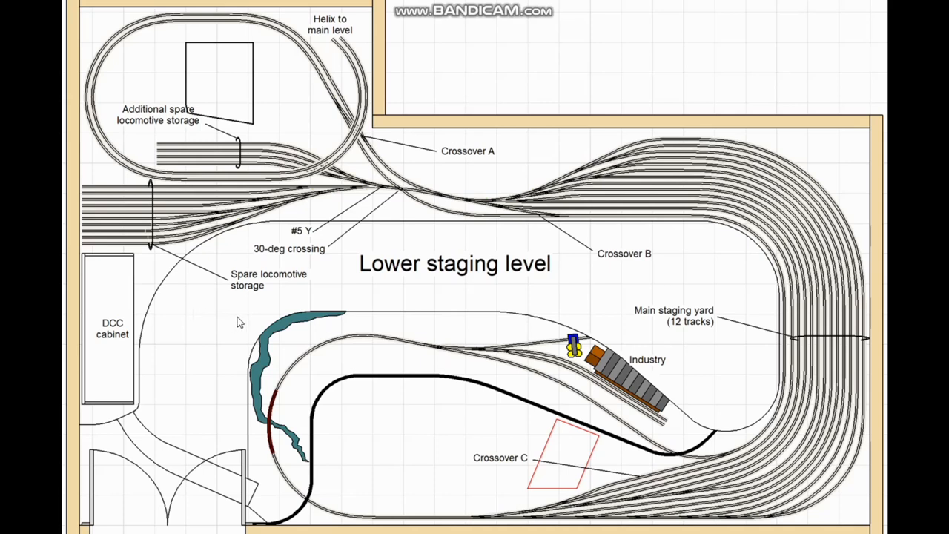
pyautogui.moveTo(751, 304)
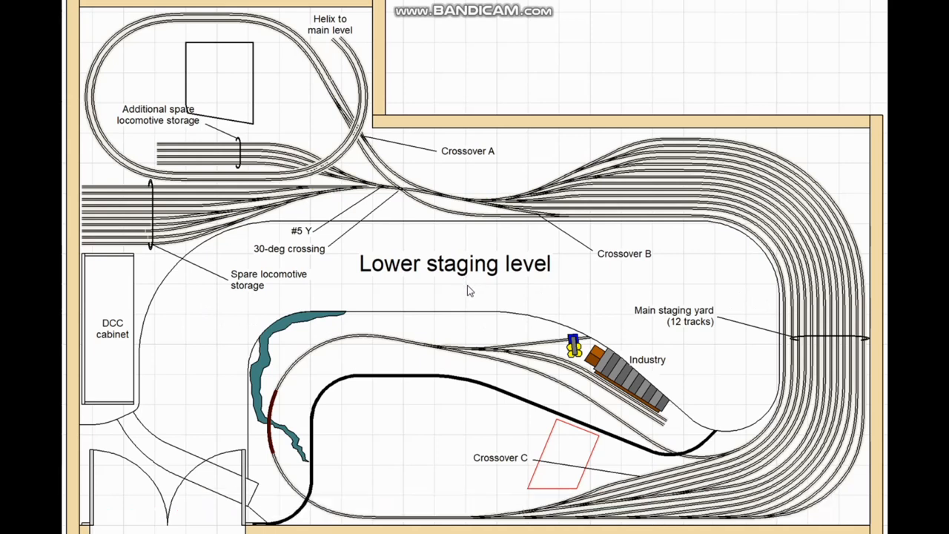
pyautogui.moveTo(473, 310)
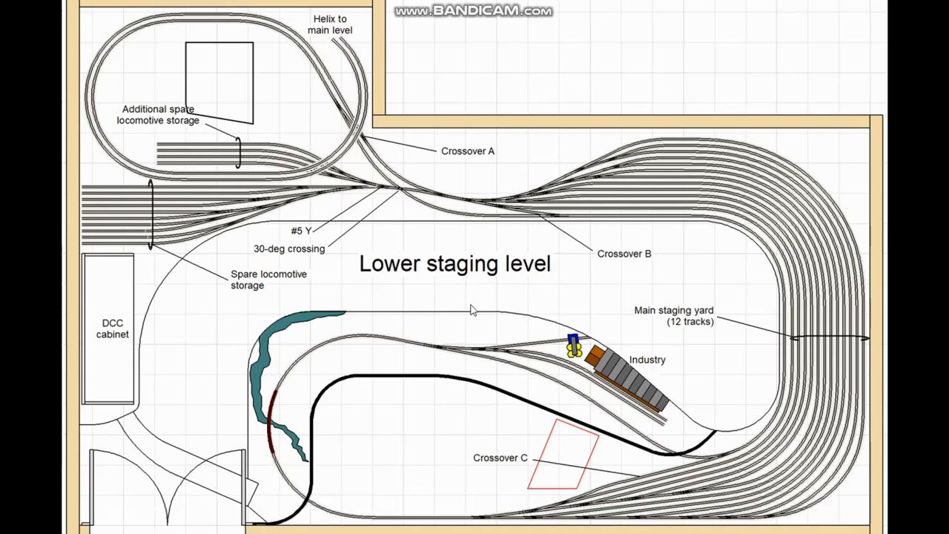
pyautogui.moveTo(502, 307)
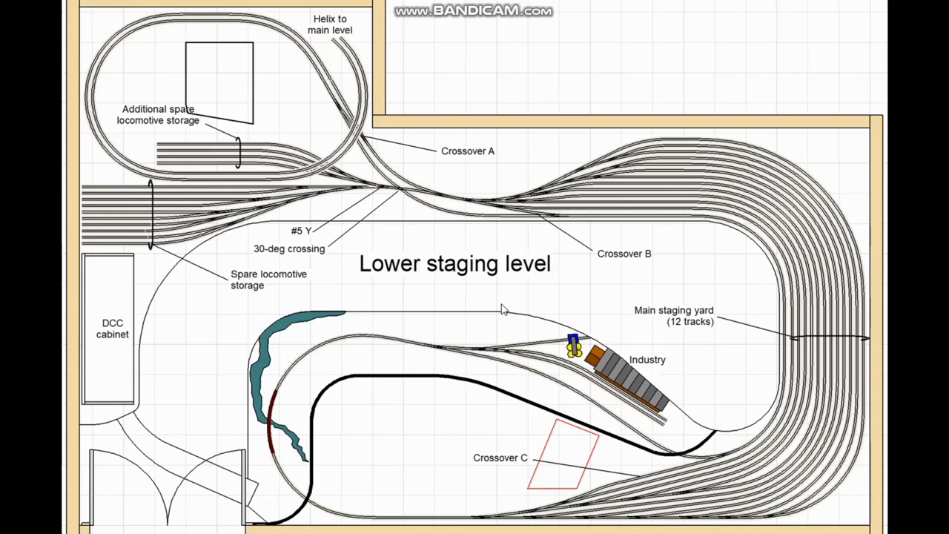
pyautogui.moveTo(525, 316)
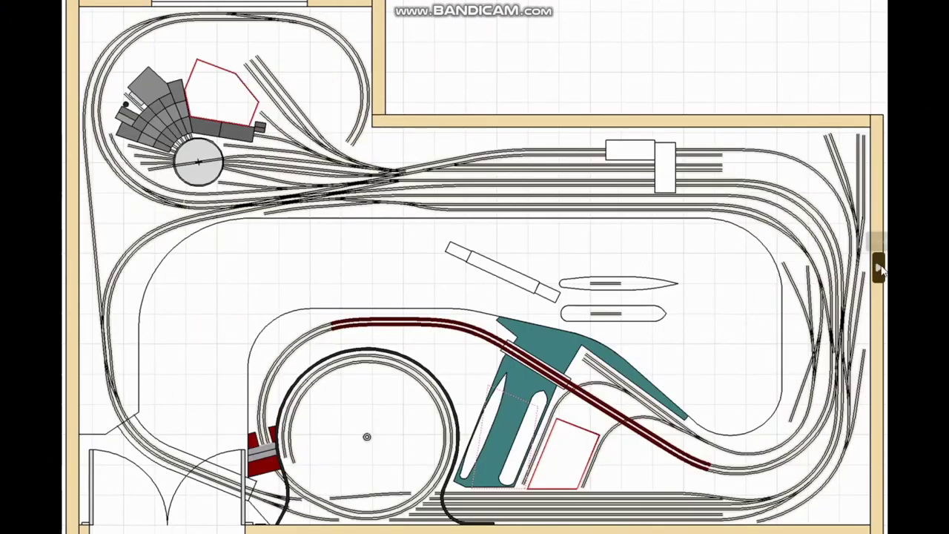
pyautogui.moveTo(324, 415)
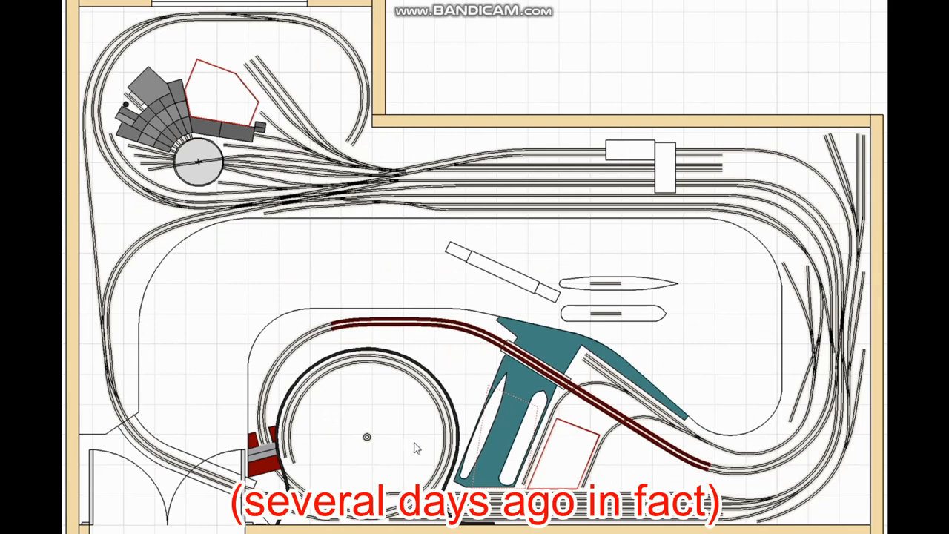
pyautogui.moveTo(382, 414)
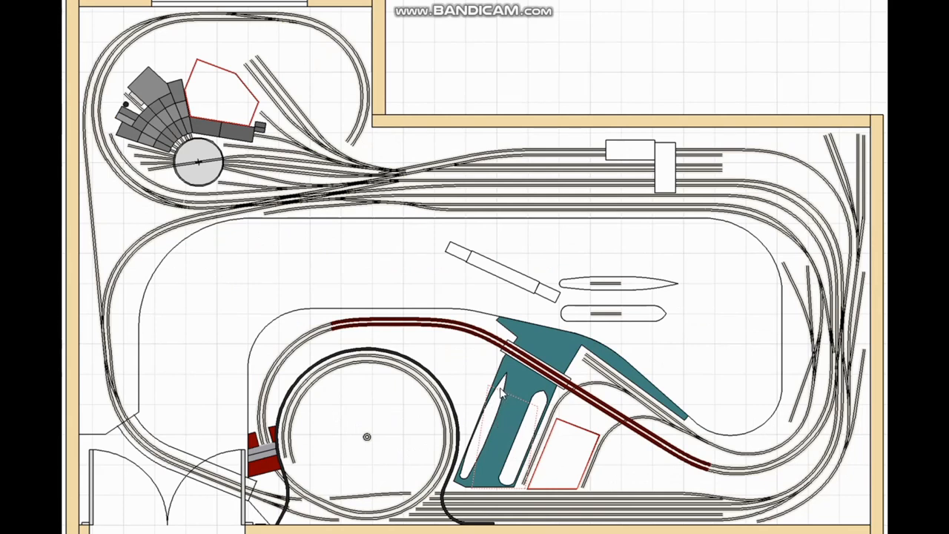
pyautogui.moveTo(496, 428)
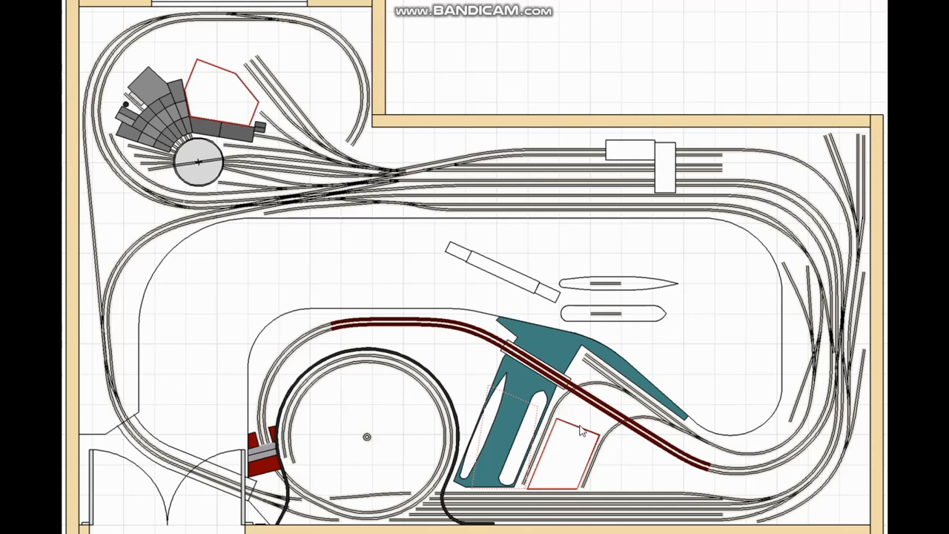
pyautogui.moveTo(540, 412)
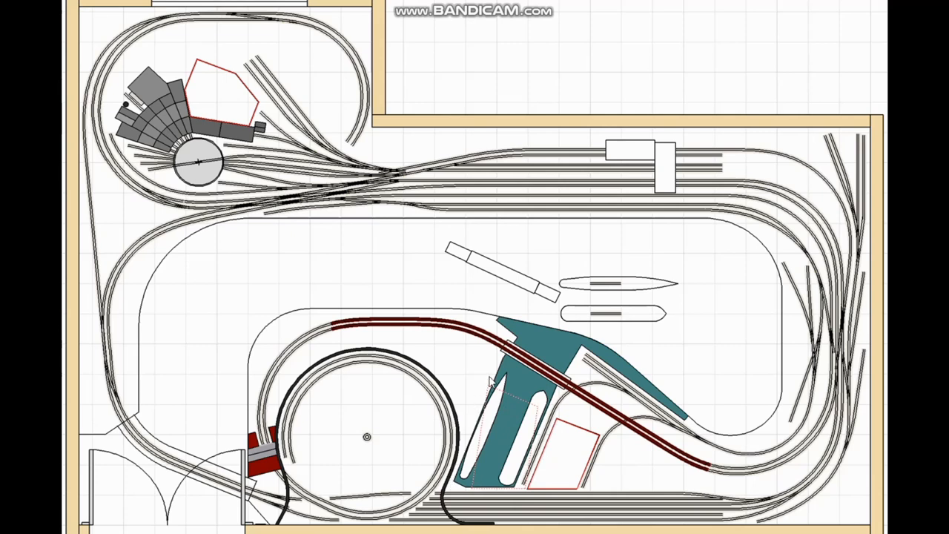
pyautogui.moveTo(496, 391)
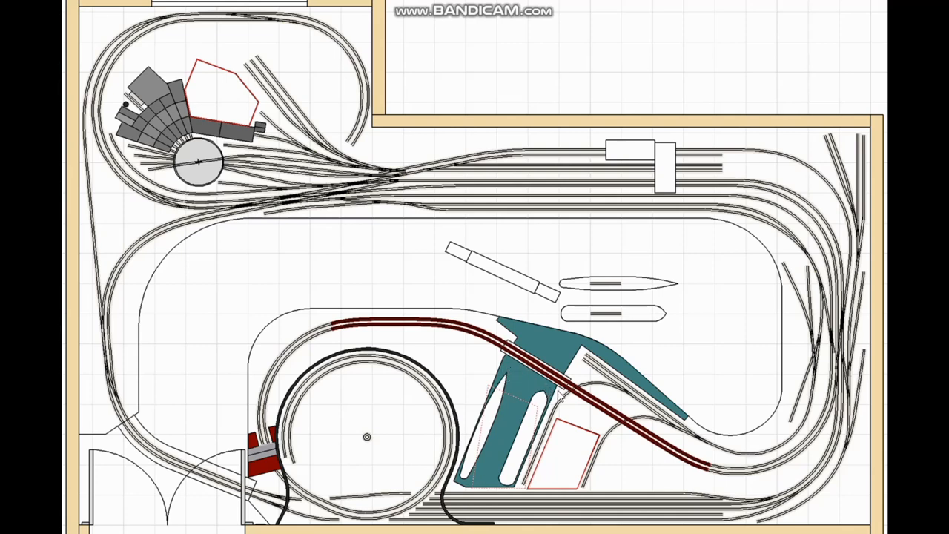
pyautogui.moveTo(586, 438)
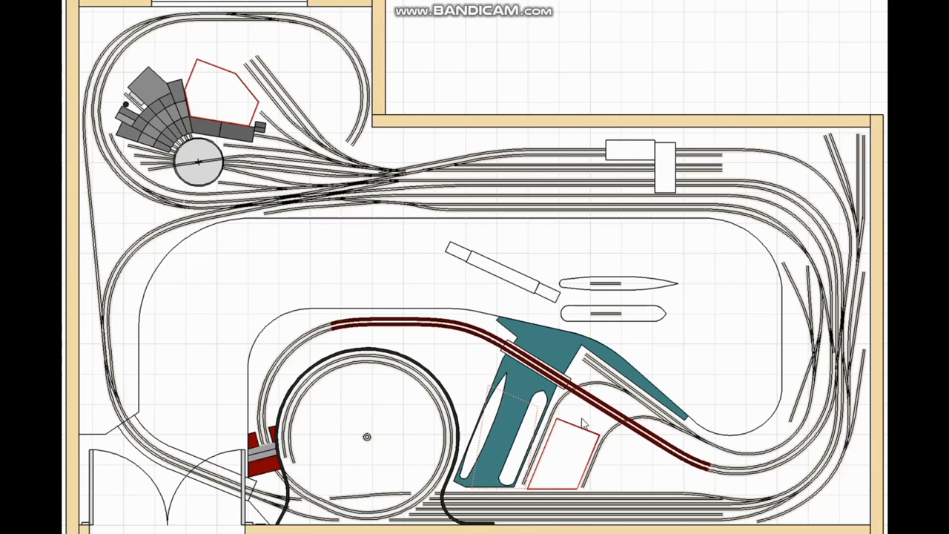
pyautogui.moveTo(573, 448)
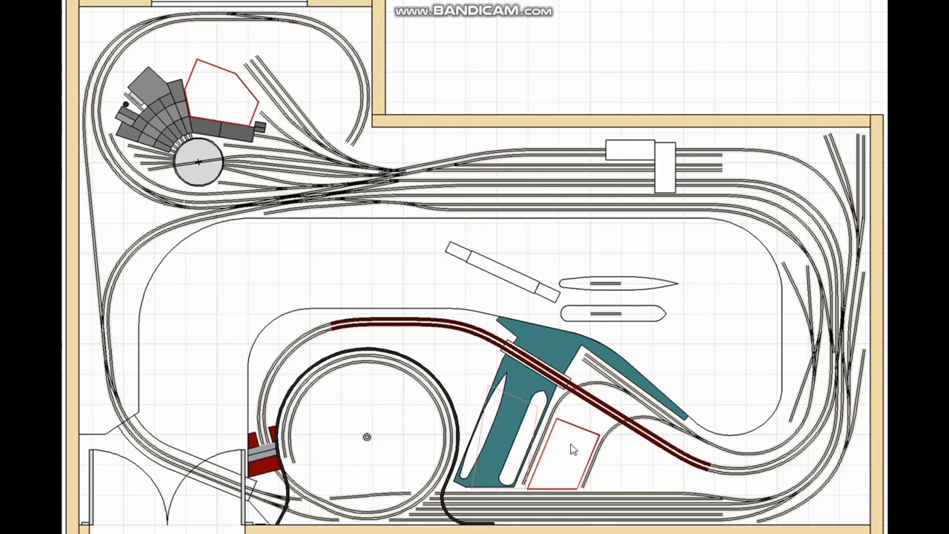
pyautogui.moveTo(579, 457)
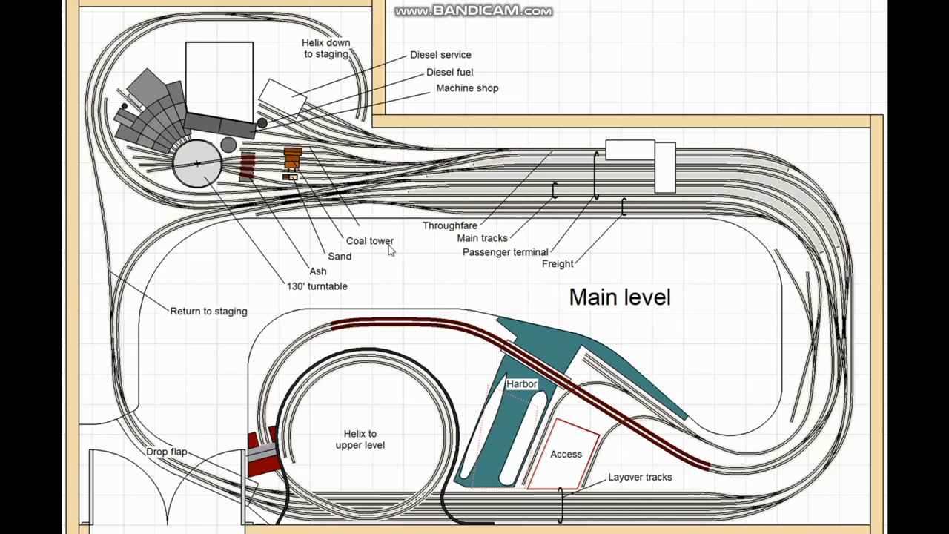
pyautogui.moveTo(383, 244)
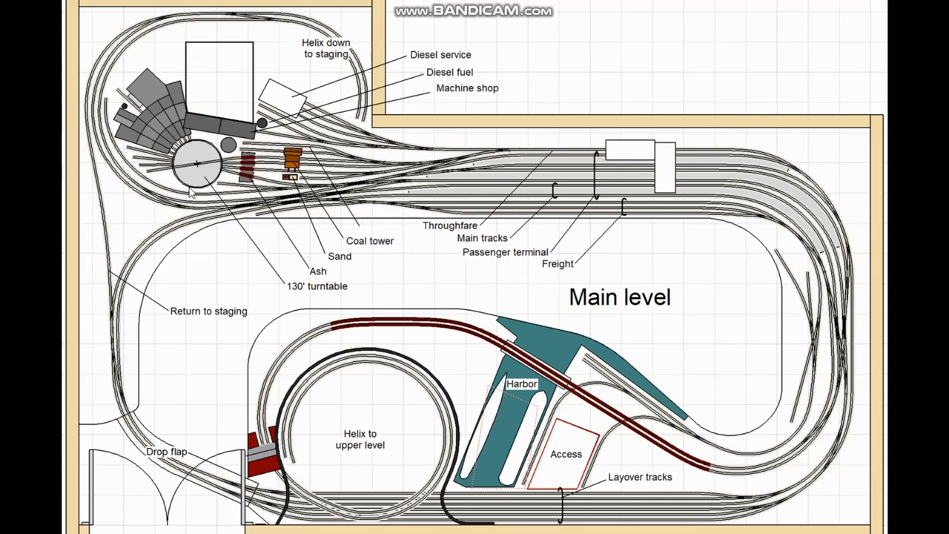
pyautogui.moveTo(356, 175)
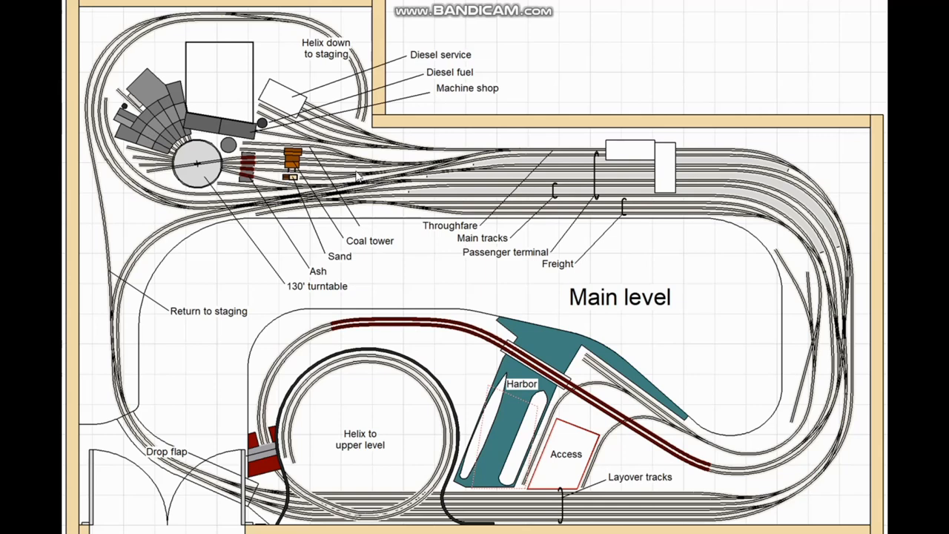
pyautogui.moveTo(406, 216)
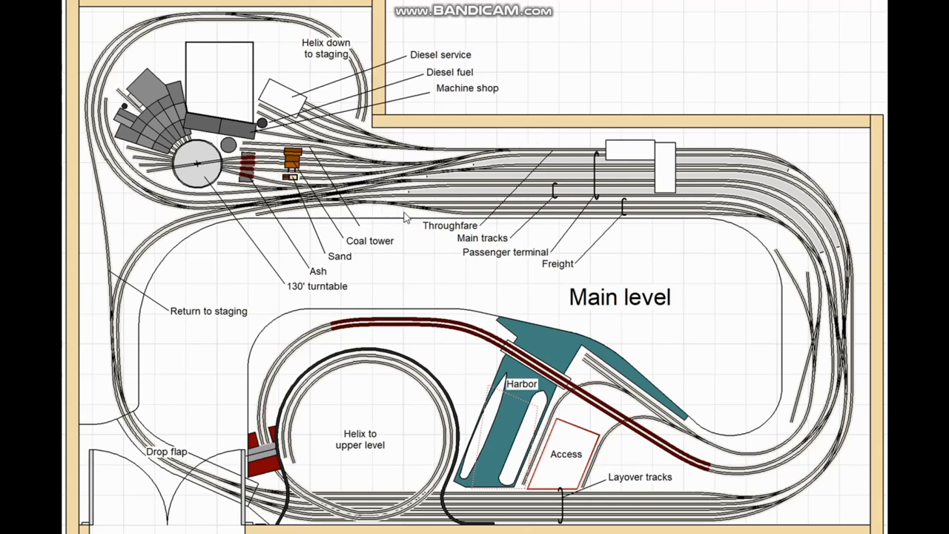
pyautogui.moveTo(635, 207)
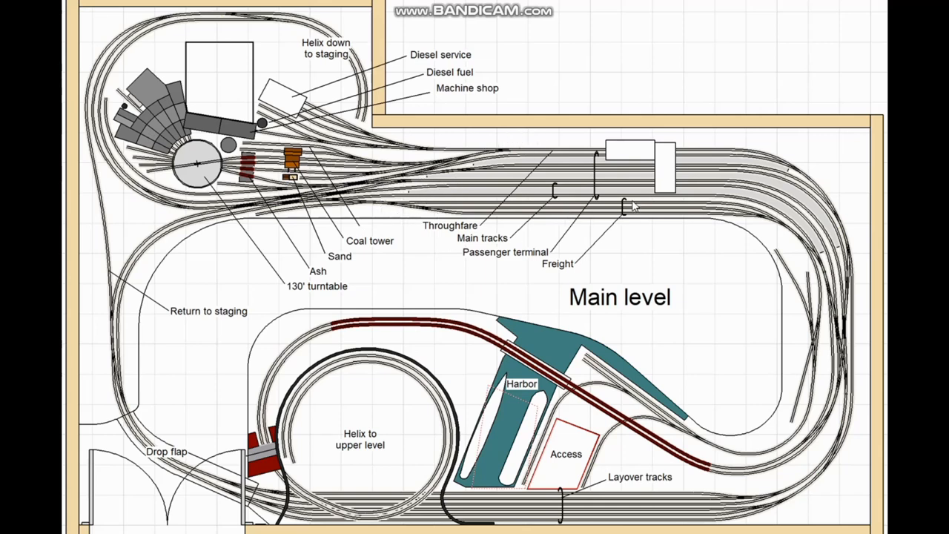
pyautogui.moveTo(842, 458)
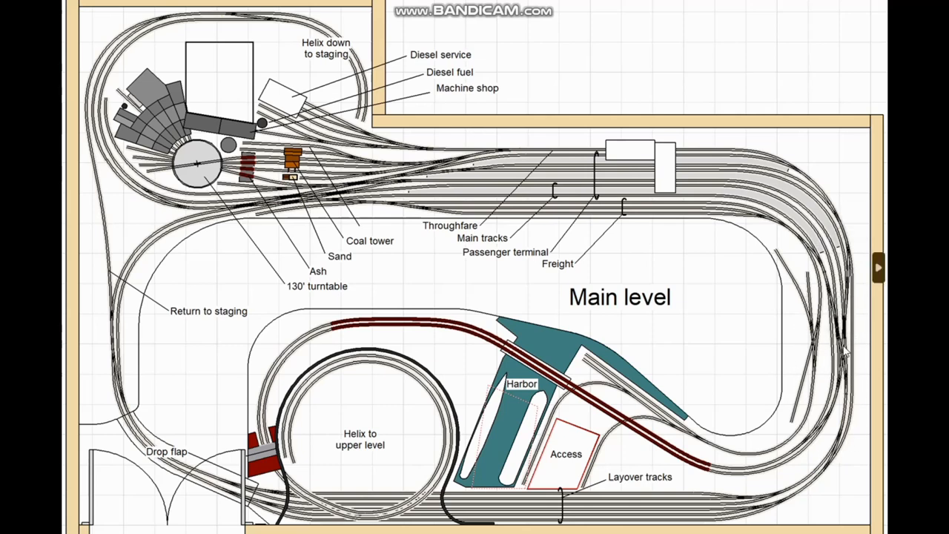
pyautogui.moveTo(849, 324)
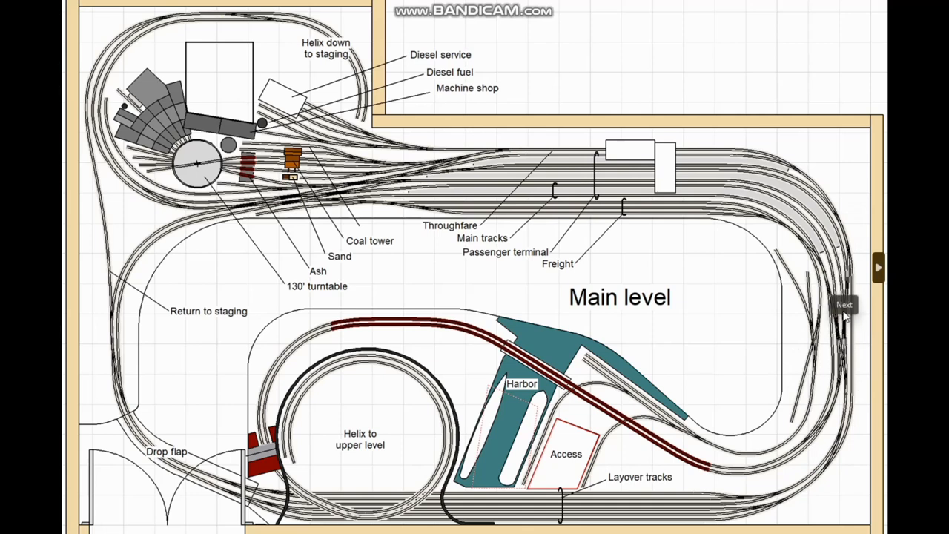
pyautogui.moveTo(833, 425)
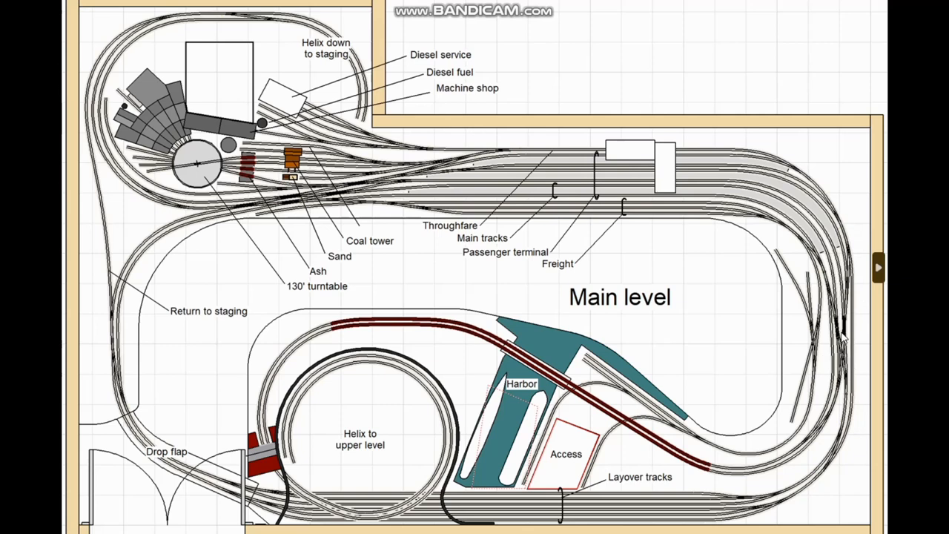
pyautogui.moveTo(847, 341)
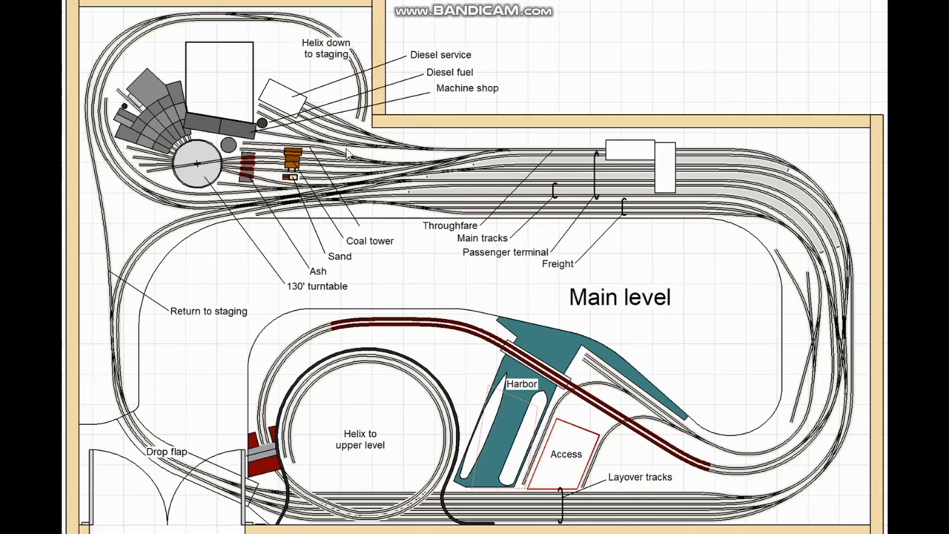
pyautogui.moveTo(443, 228)
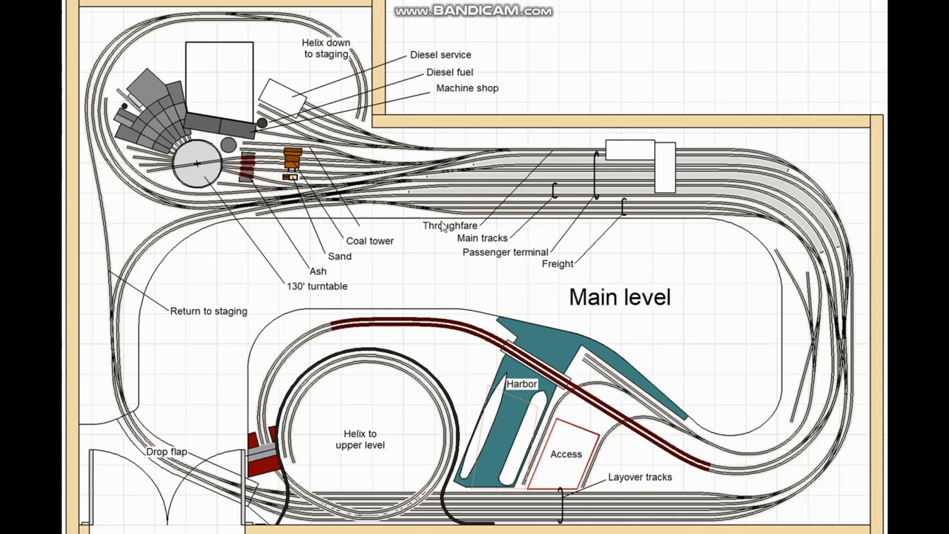
pyautogui.moveTo(393, 217)
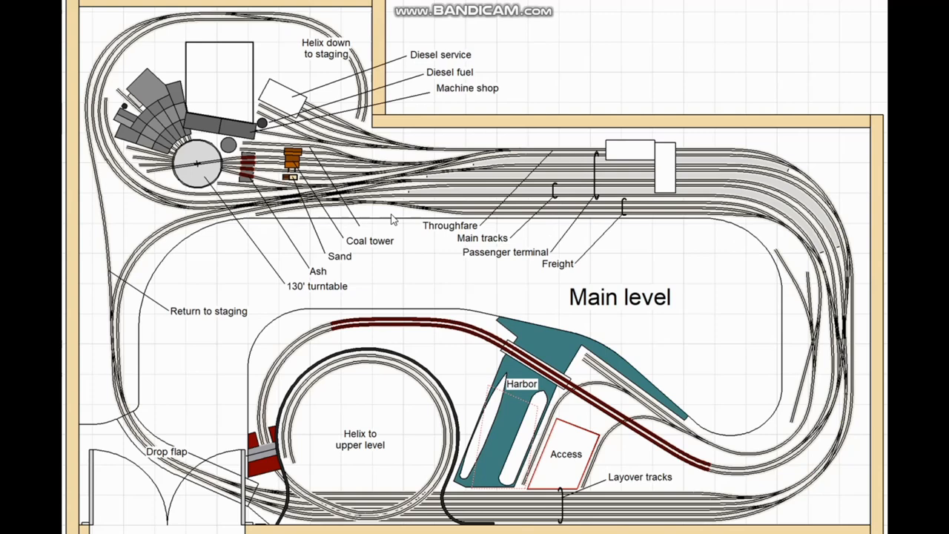
pyautogui.moveTo(393, 220)
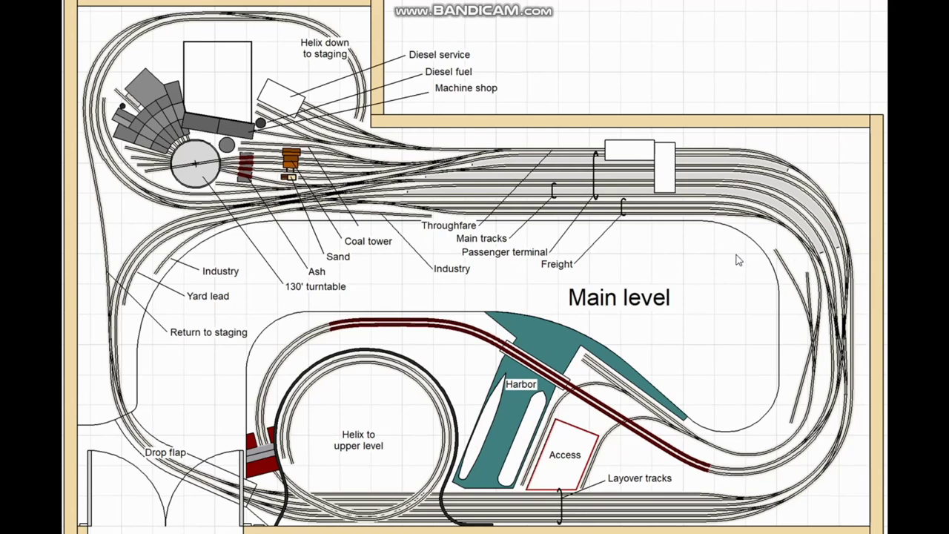
pyautogui.moveTo(588, 228)
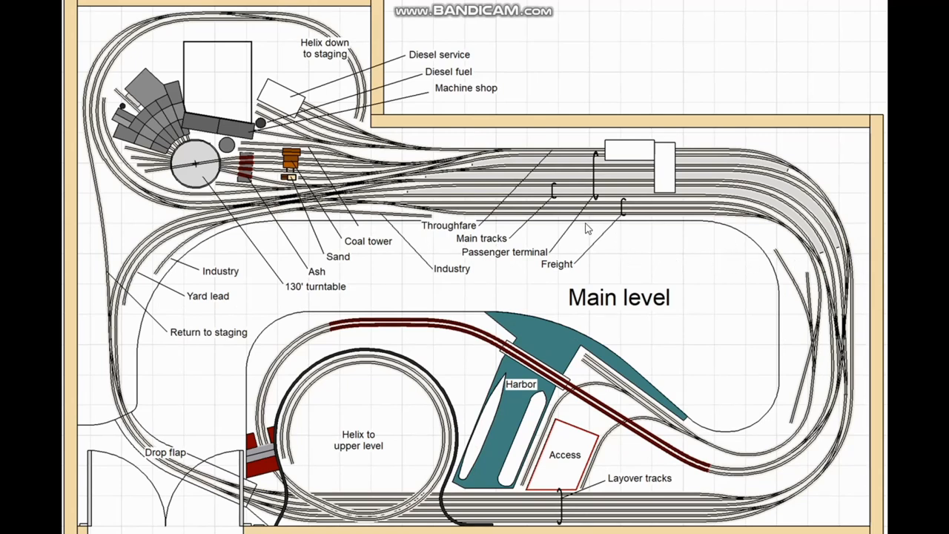
pyautogui.moveTo(356, 258)
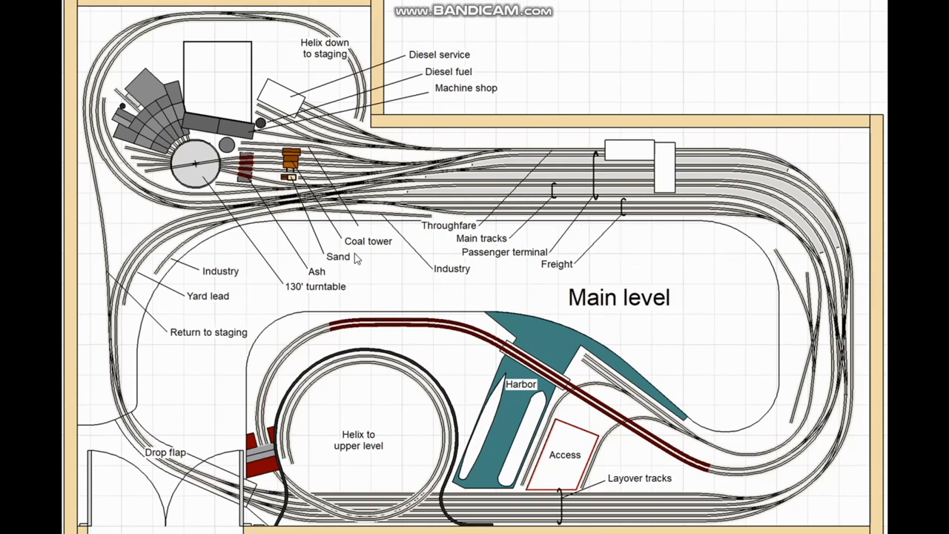
pyautogui.moveTo(330, 291)
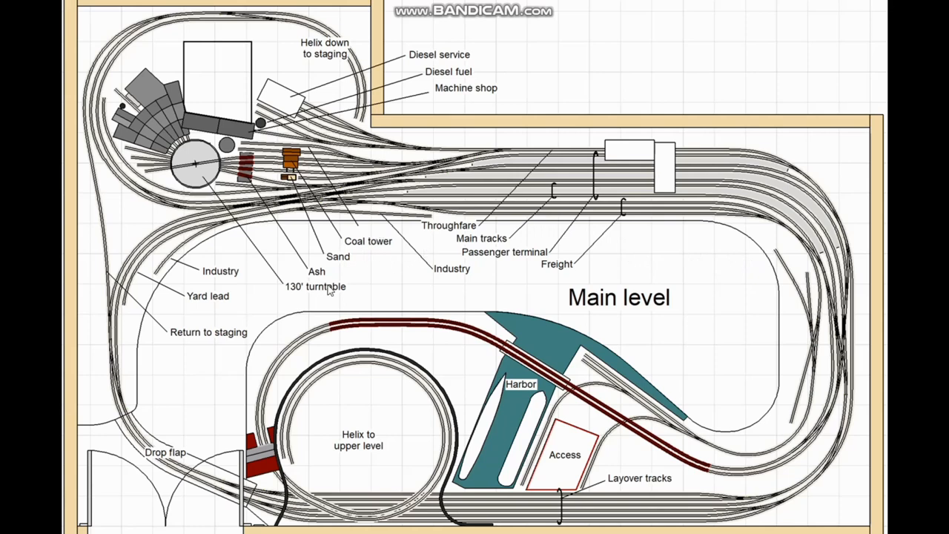
pyautogui.moveTo(356, 279)
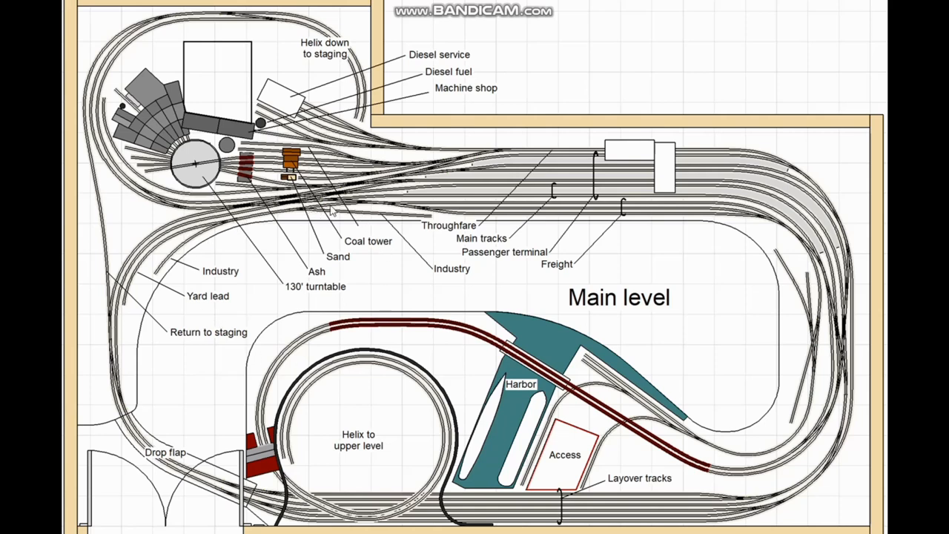
pyautogui.moveTo(186, 253)
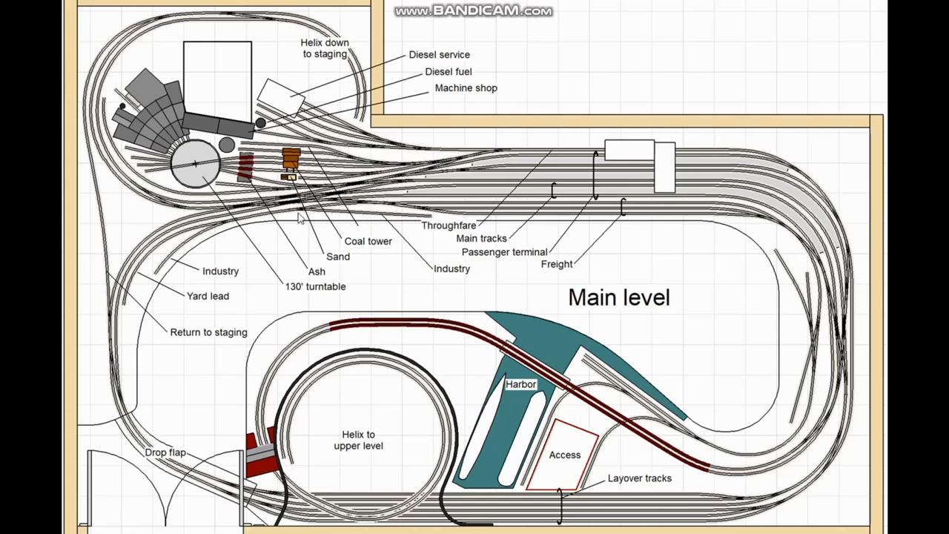
pyautogui.moveTo(255, 246)
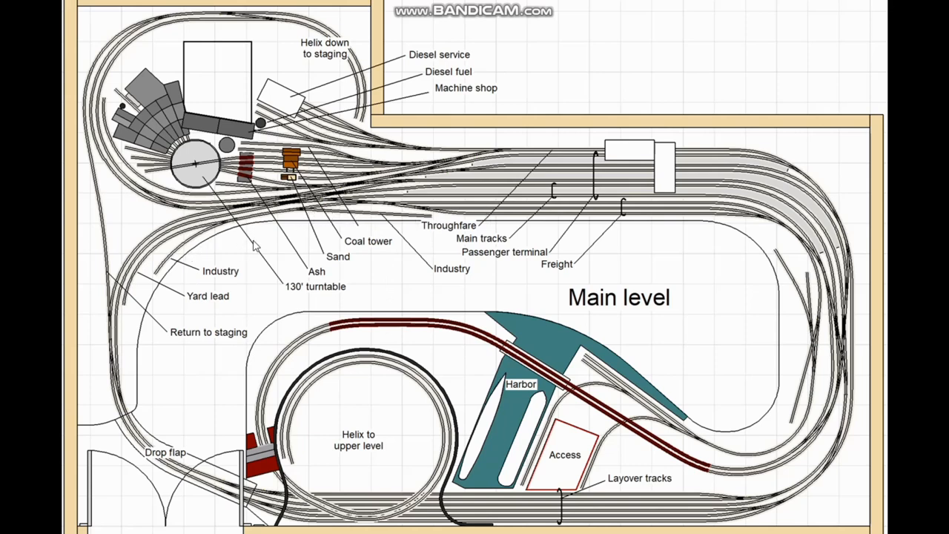
pyautogui.moveTo(878, 268)
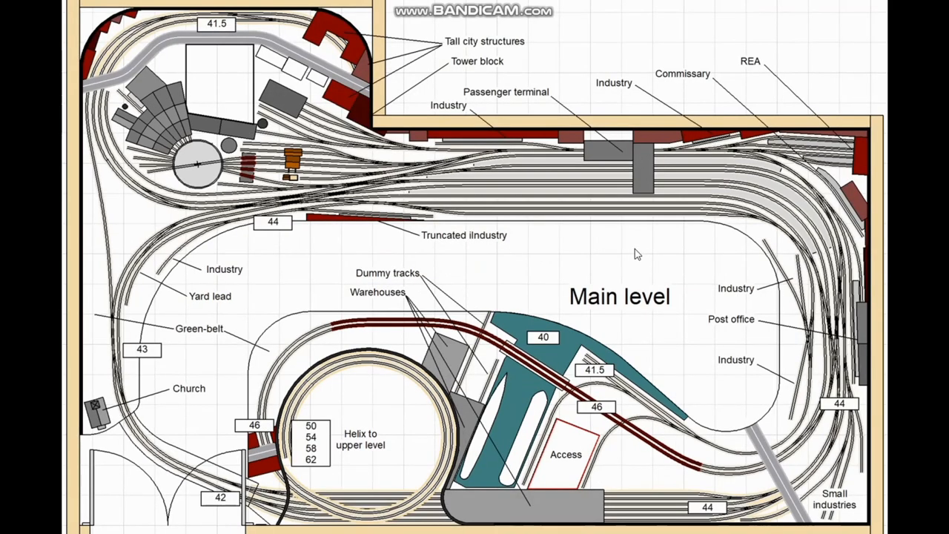
pyautogui.moveTo(869, 339)
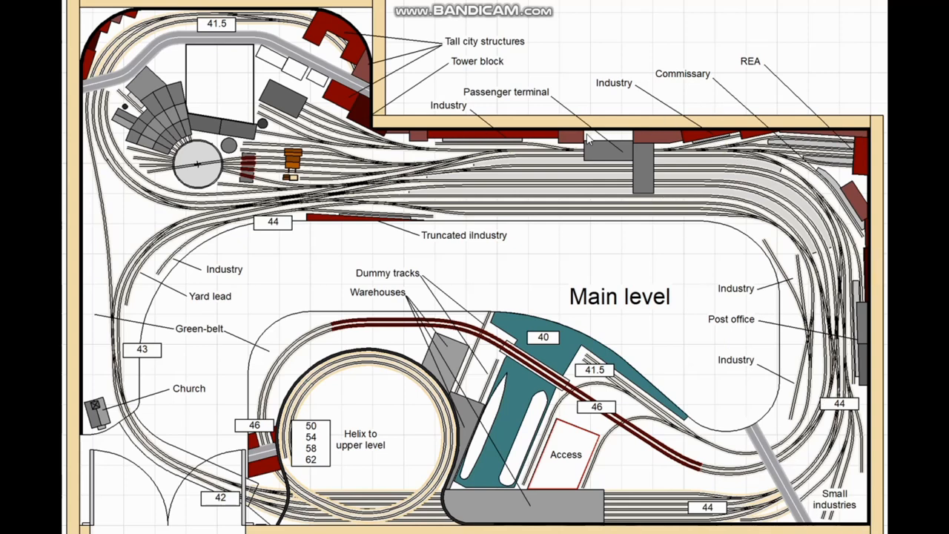
pyautogui.moveTo(584, 157)
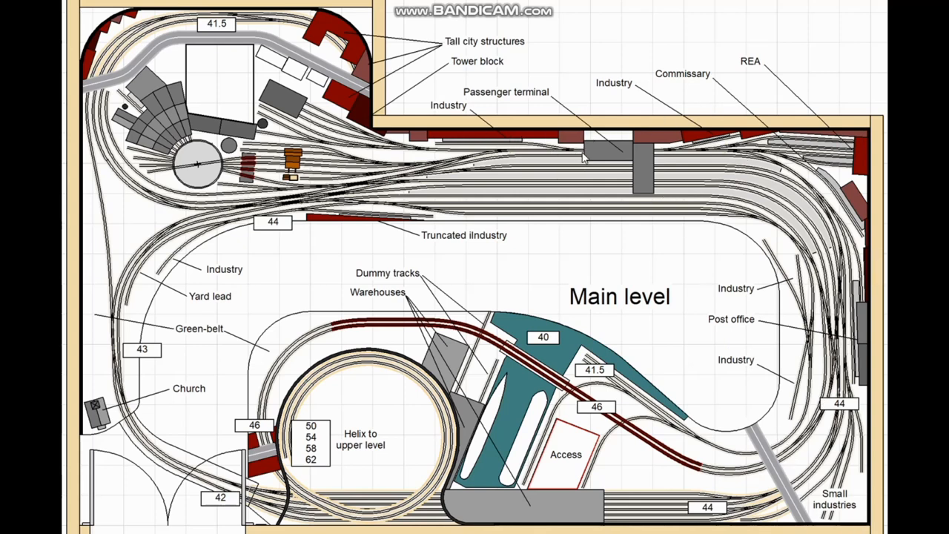
pyautogui.moveTo(780, 153)
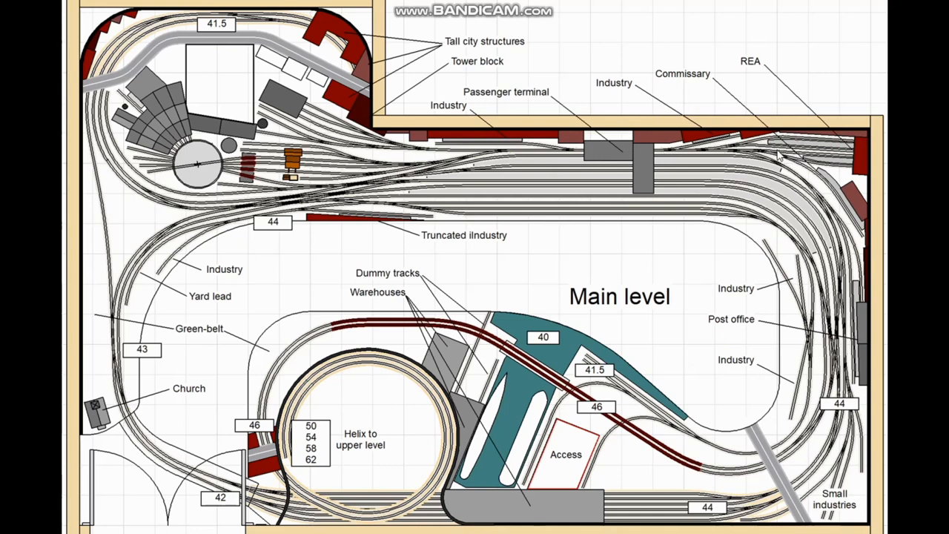
pyautogui.moveTo(780, 162)
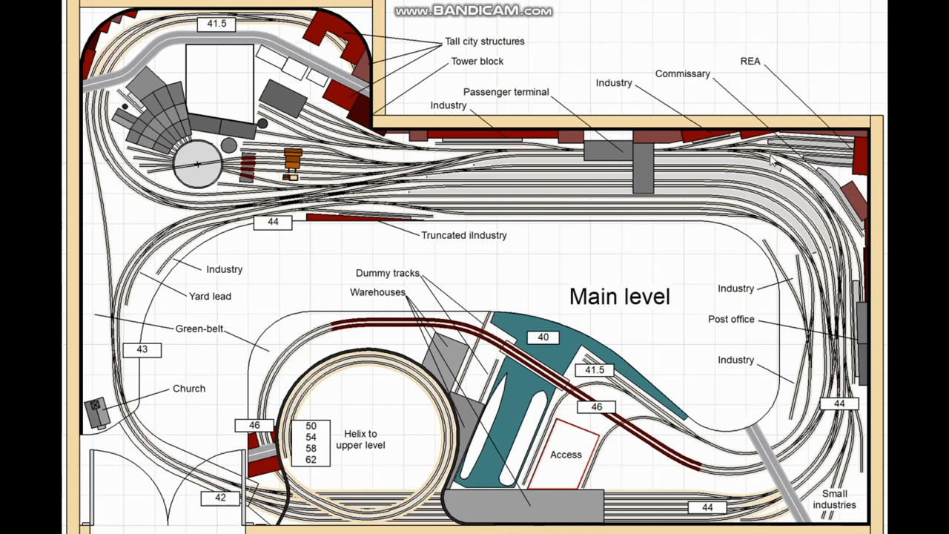
pyautogui.moveTo(765, 159)
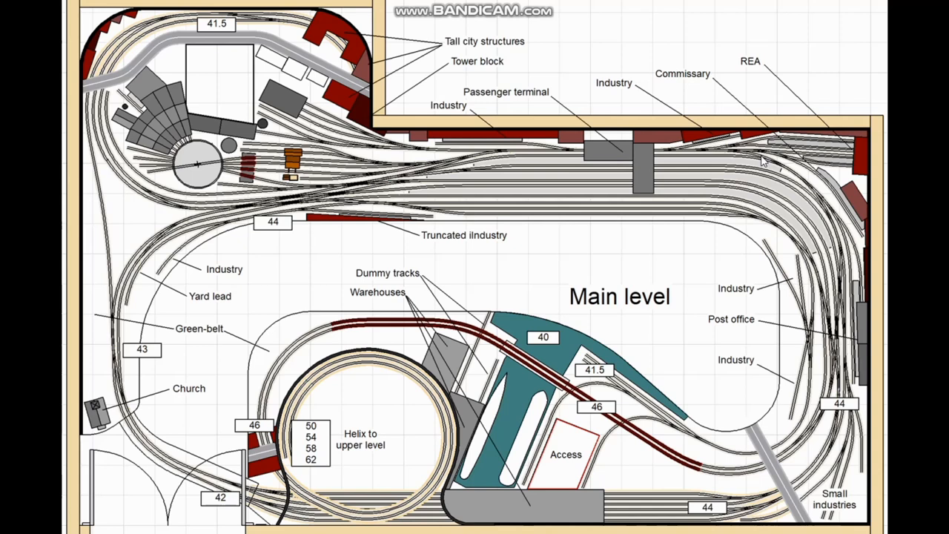
pyautogui.moveTo(674, 201)
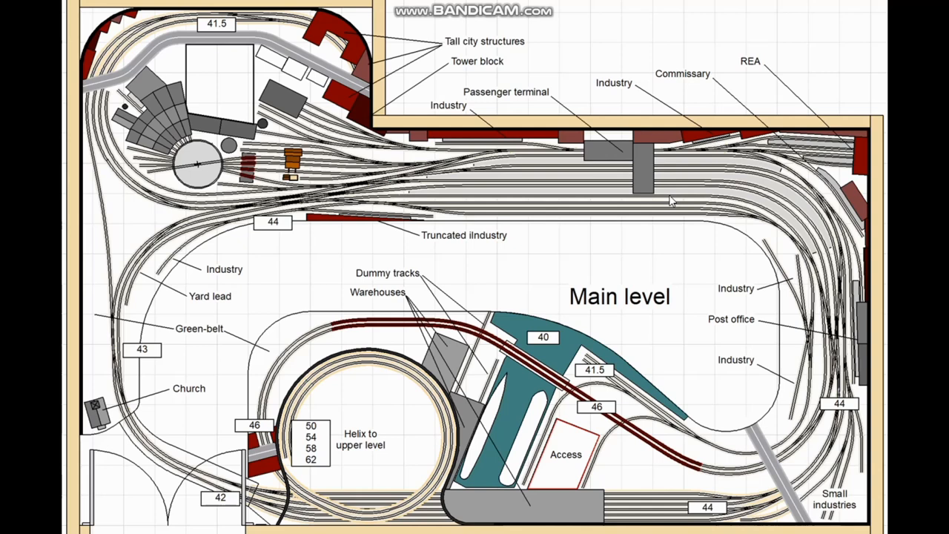
pyautogui.moveTo(386, 242)
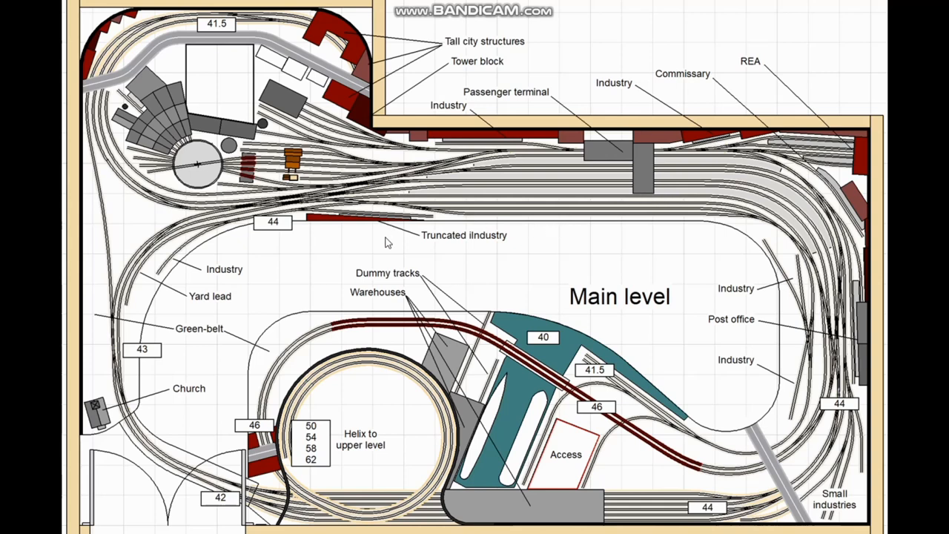
pyautogui.moveTo(525, 270)
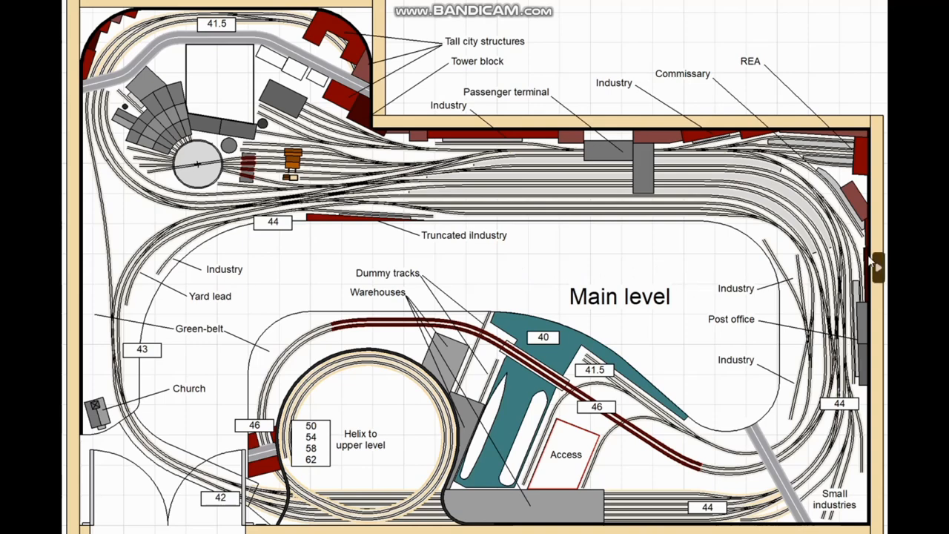
# Advance the slideshow from the revised Main level plan to the Third level plan
pyautogui.click(879, 267)
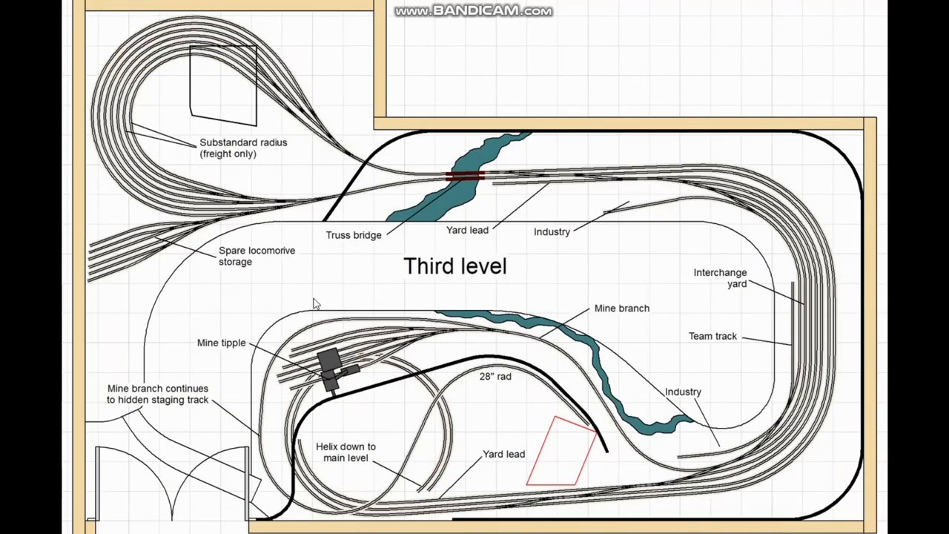
pyautogui.moveTo(330, 271)
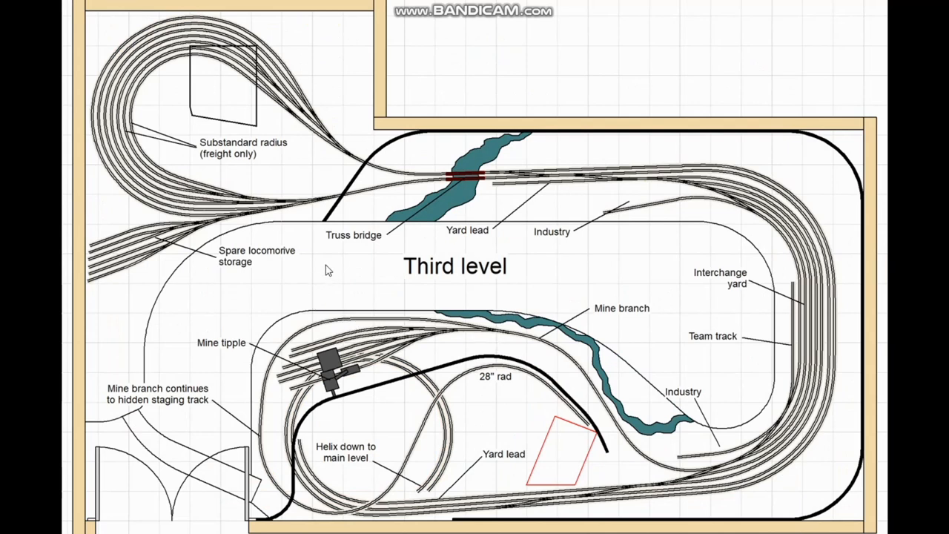
pyautogui.moveTo(291, 304)
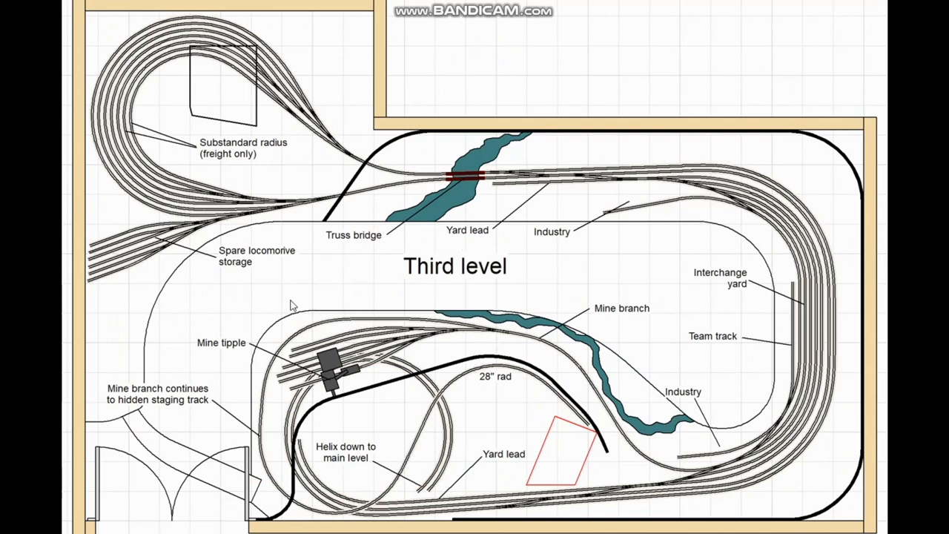
pyautogui.moveTo(345, 307)
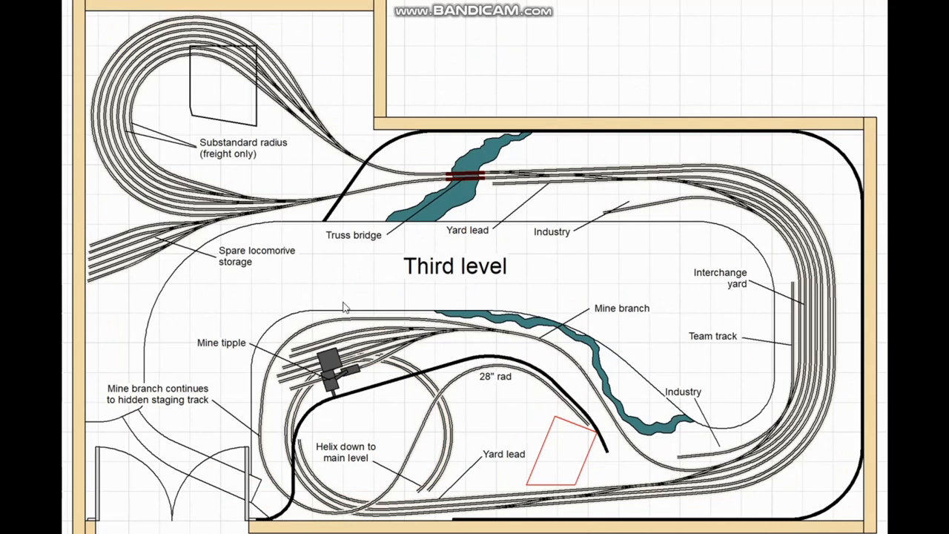
pyautogui.moveTo(474, 332)
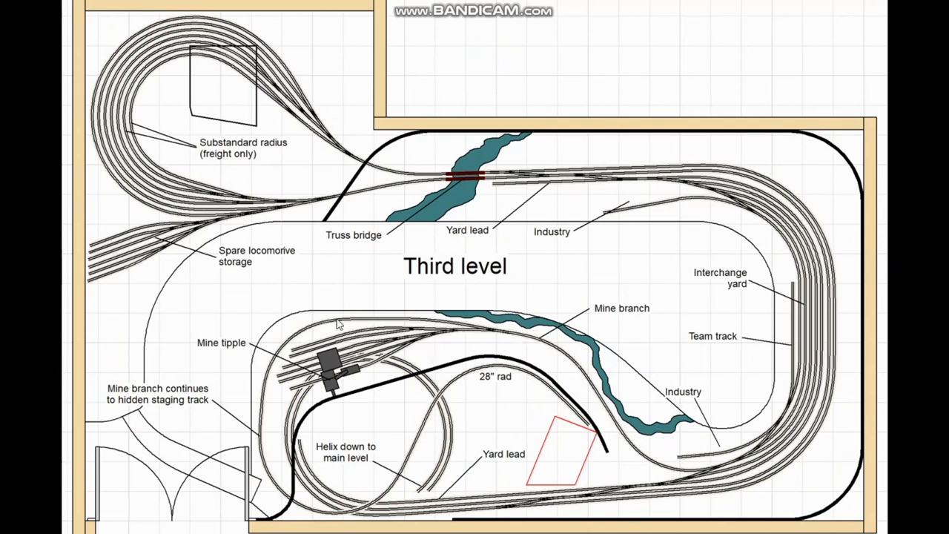
pyautogui.moveTo(245, 427)
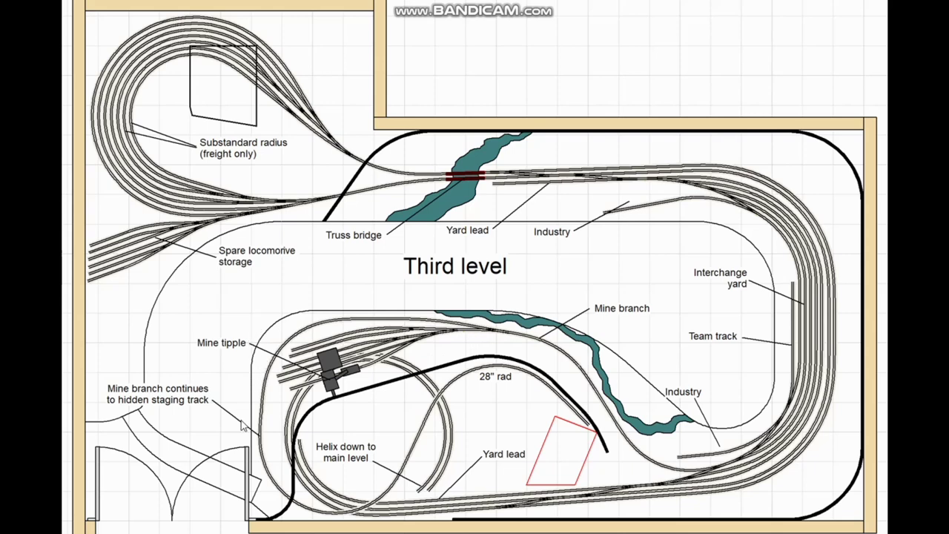
pyautogui.moveTo(268, 408)
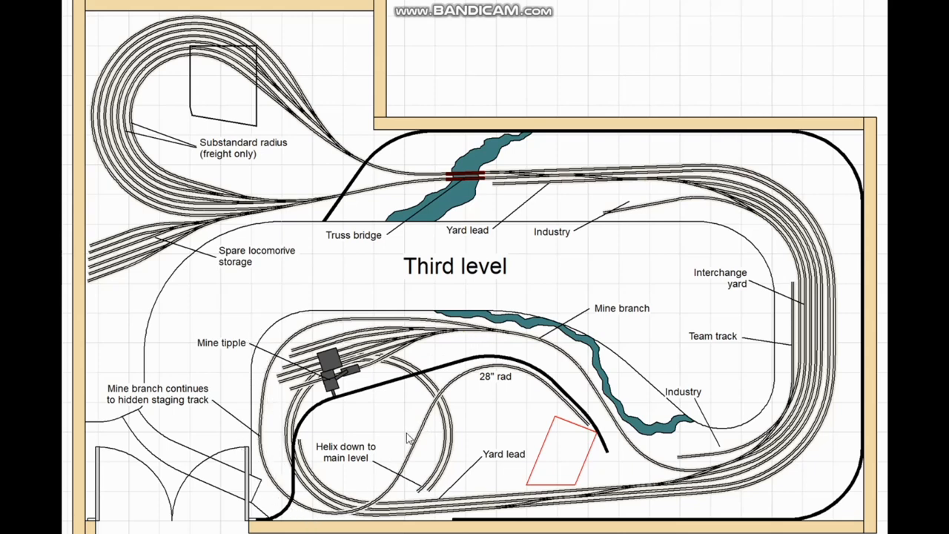
pyautogui.moveTo(419, 442)
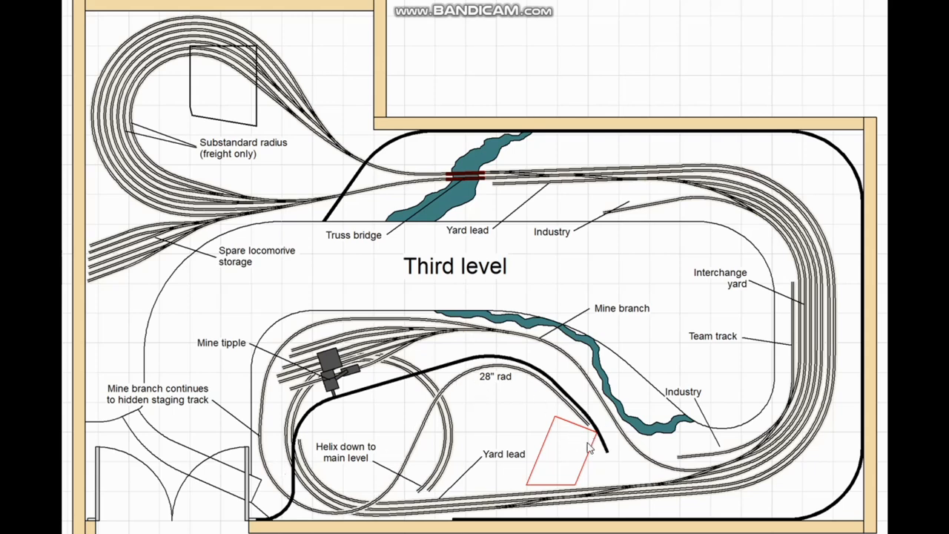
pyautogui.moveTo(537, 433)
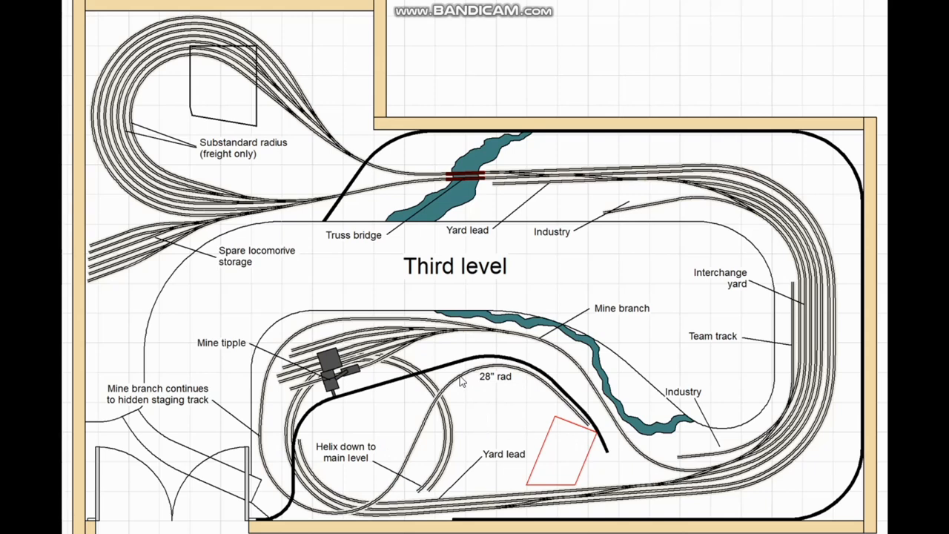
pyautogui.moveTo(445, 403)
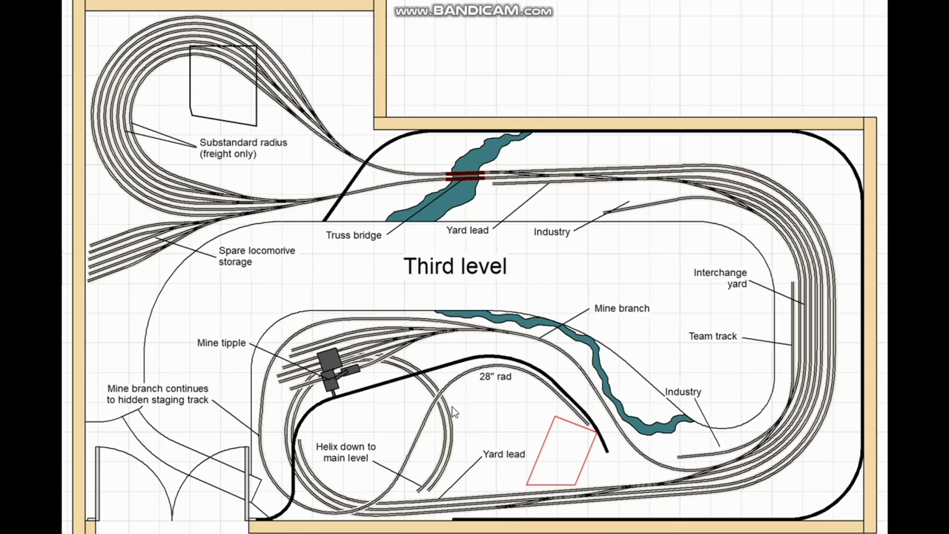
pyautogui.moveTo(773, 314)
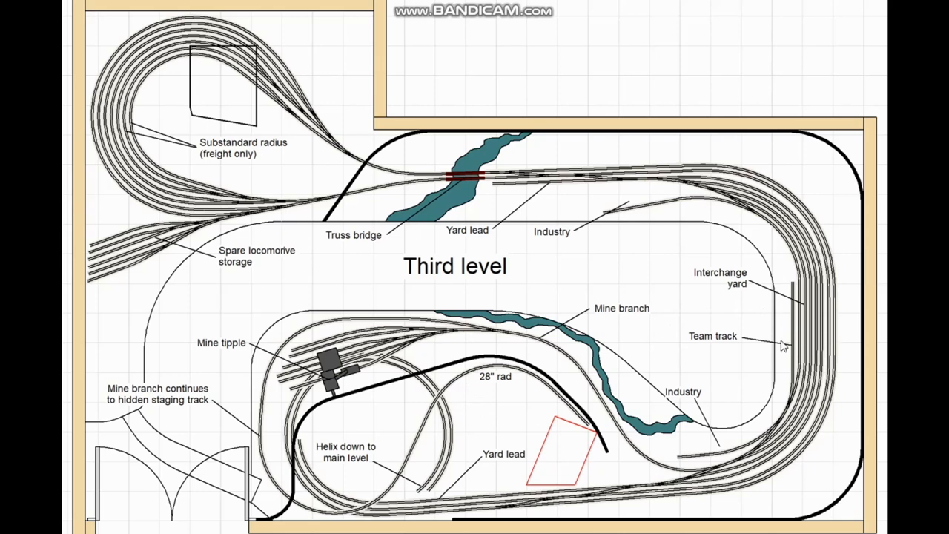
pyautogui.moveTo(802, 347)
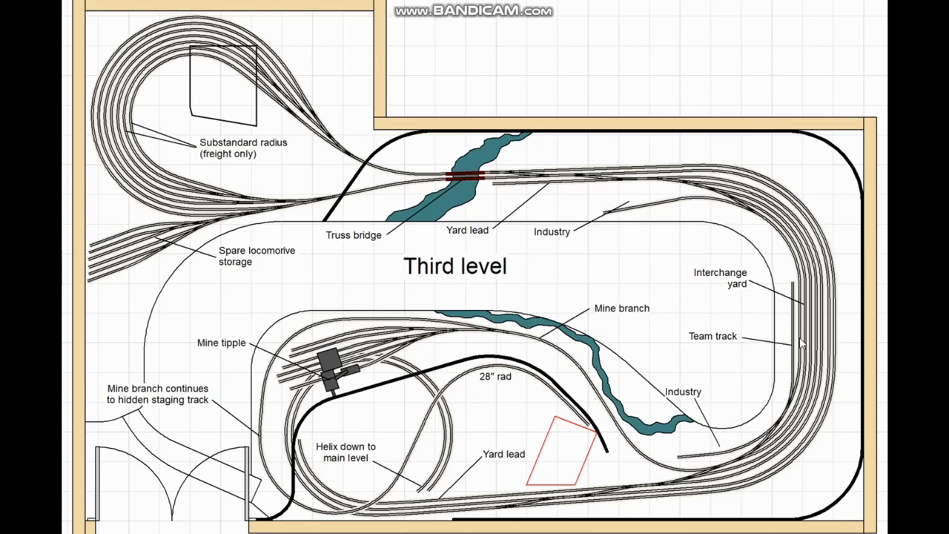
pyautogui.moveTo(655, 268)
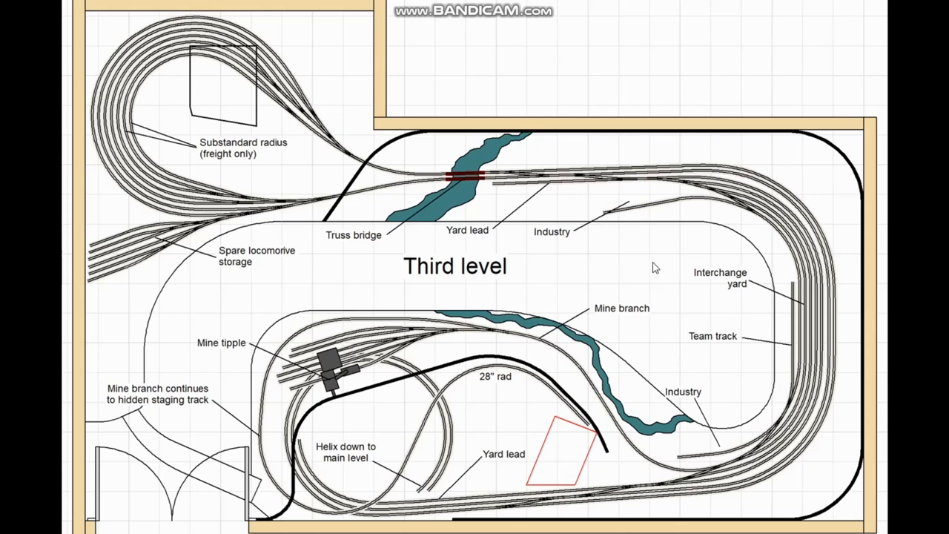
pyautogui.moveTo(614, 210)
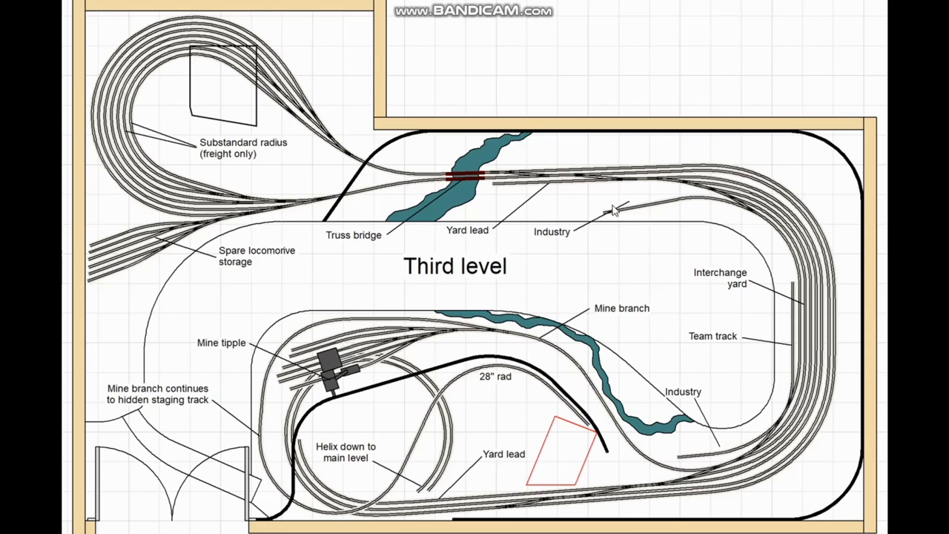
pyautogui.moveTo(564, 208)
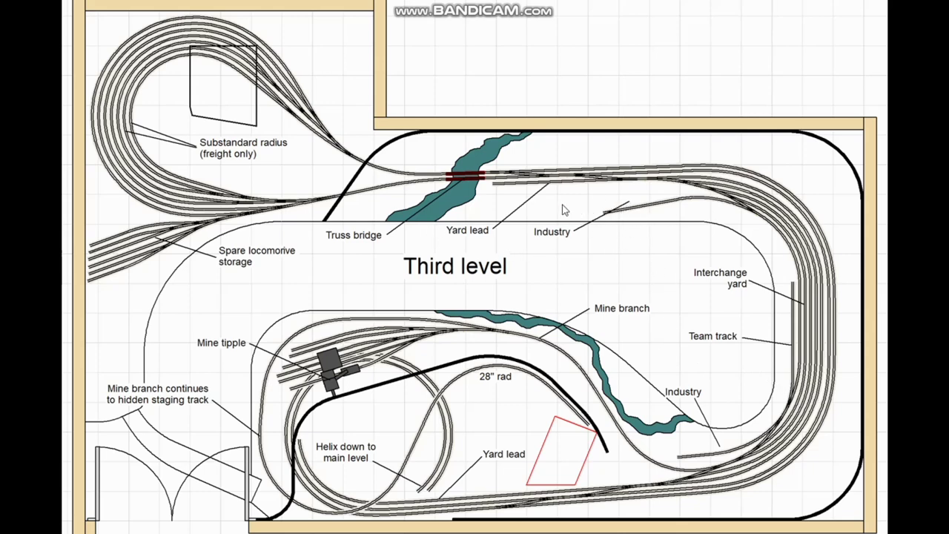
pyautogui.moveTo(585, 220)
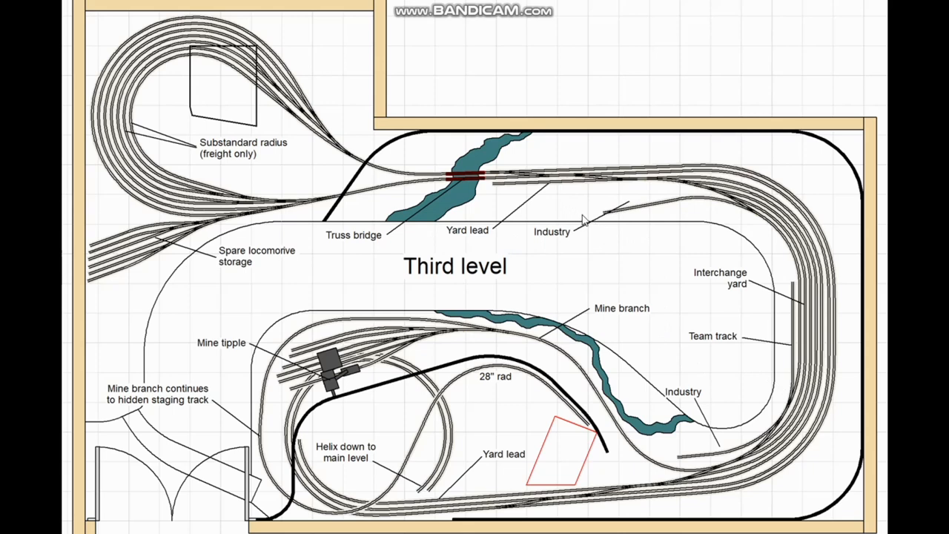
pyautogui.moveTo(549, 249)
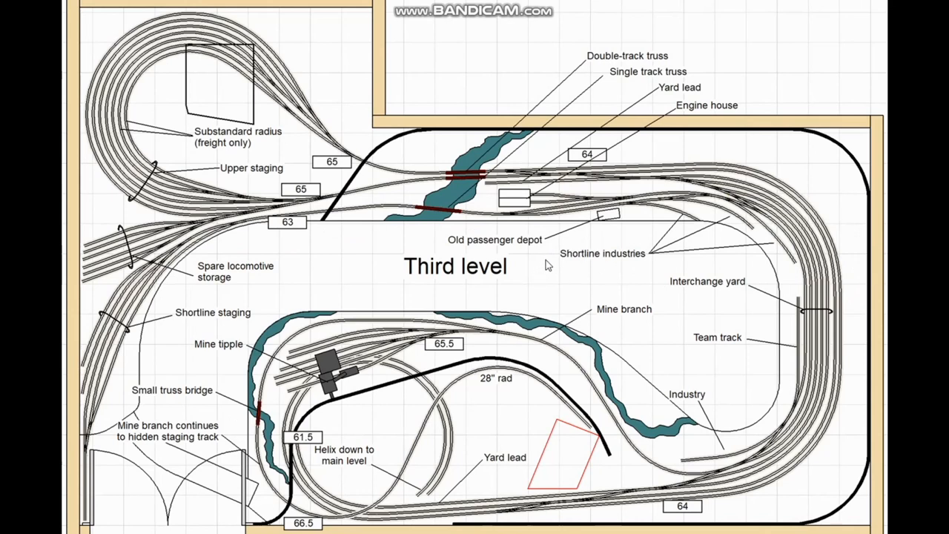
pyautogui.moveTo(615, 222)
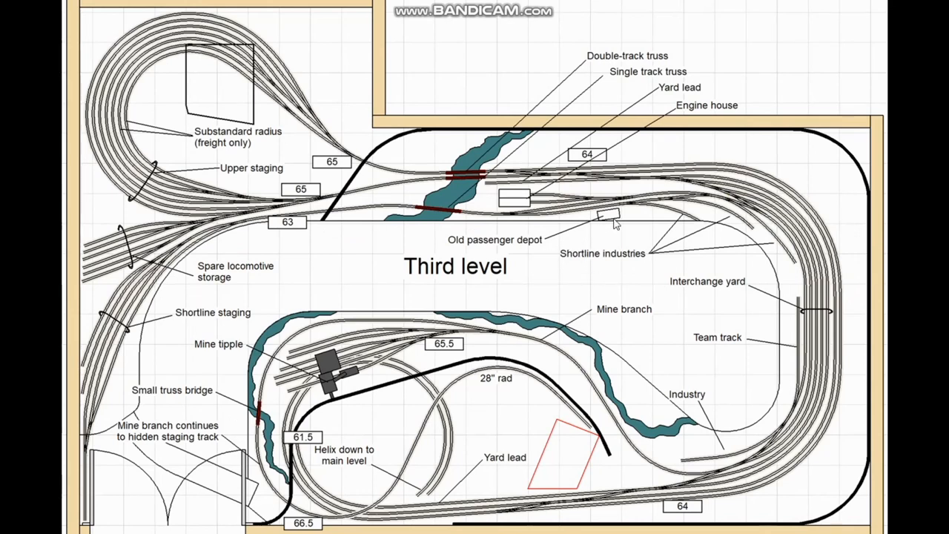
pyautogui.moveTo(483, 193)
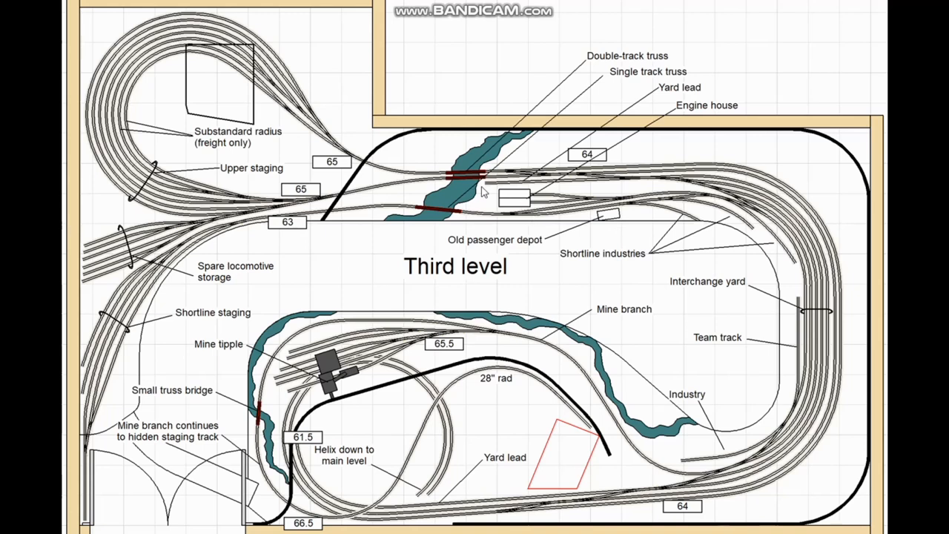
pyautogui.moveTo(469, 261)
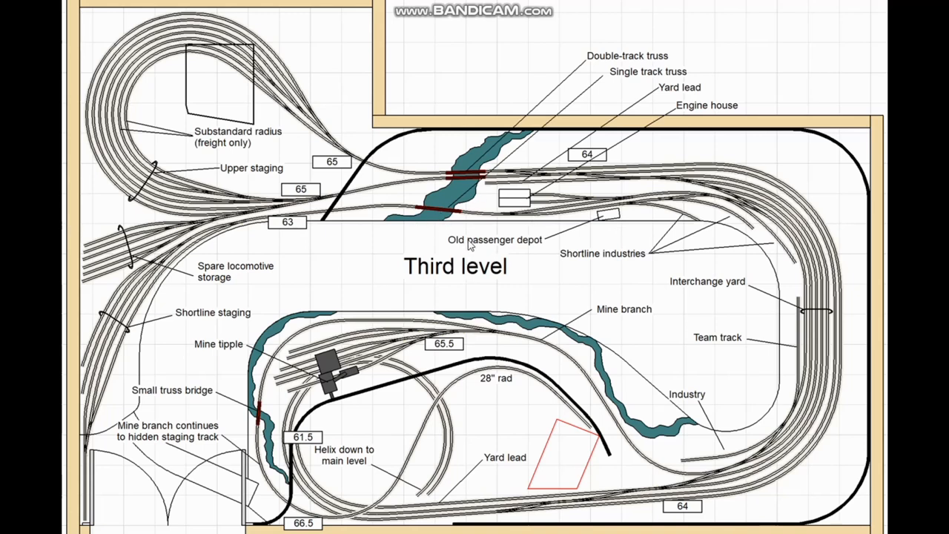
pyautogui.moveTo(537, 254)
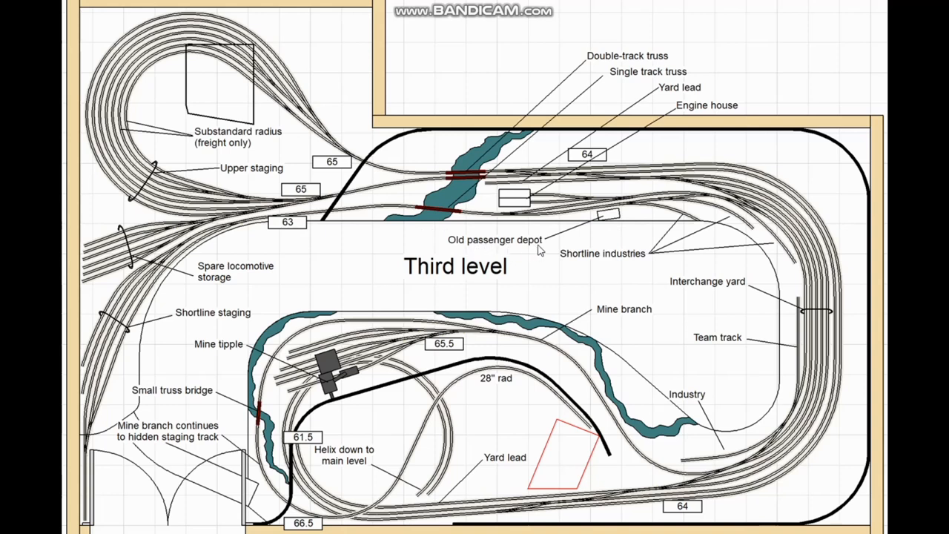
pyautogui.moveTo(619, 270)
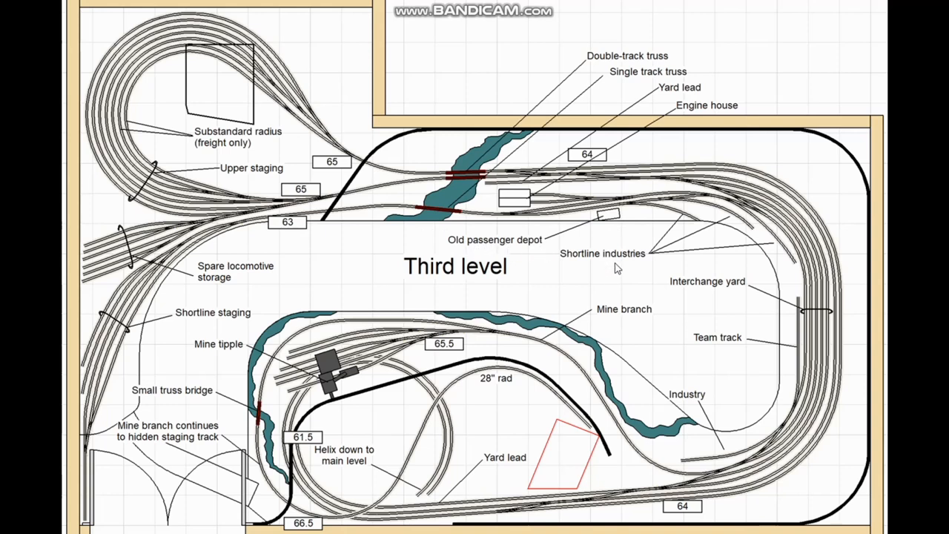
pyautogui.moveTo(178, 244)
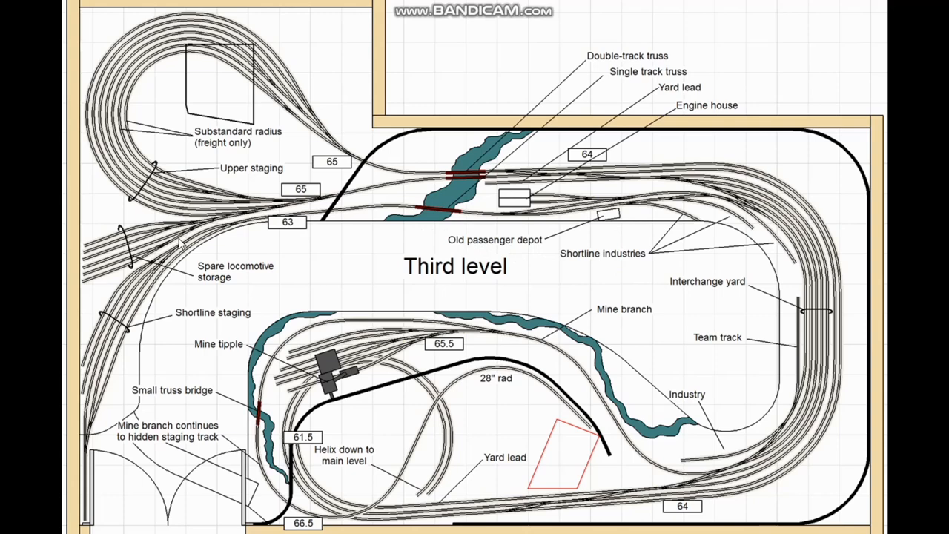
pyautogui.moveTo(727, 289)
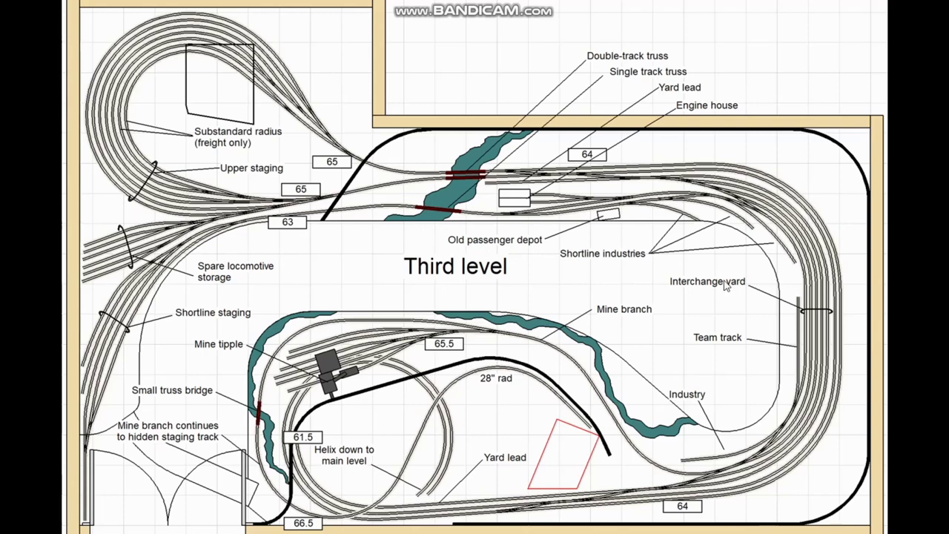
pyautogui.moveTo(878, 272)
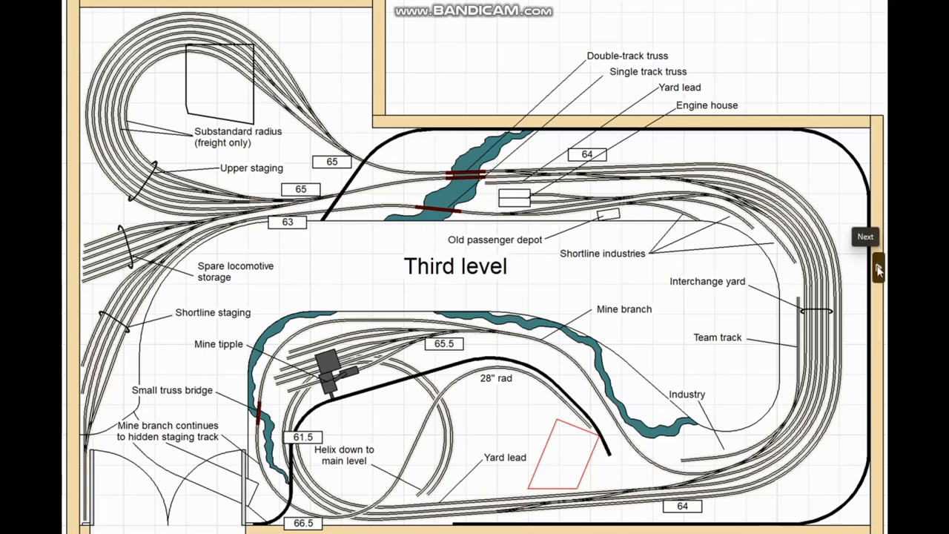
# Advance the slideshow from the detailed Third level plan to the colour-rendered Main level plan
pyautogui.click(865, 236)
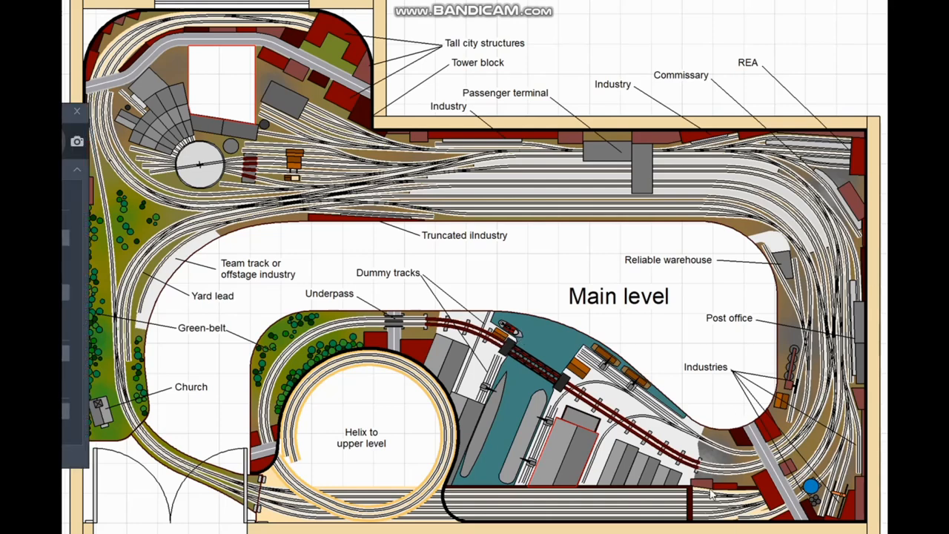
pyautogui.moveTo(794, 512)
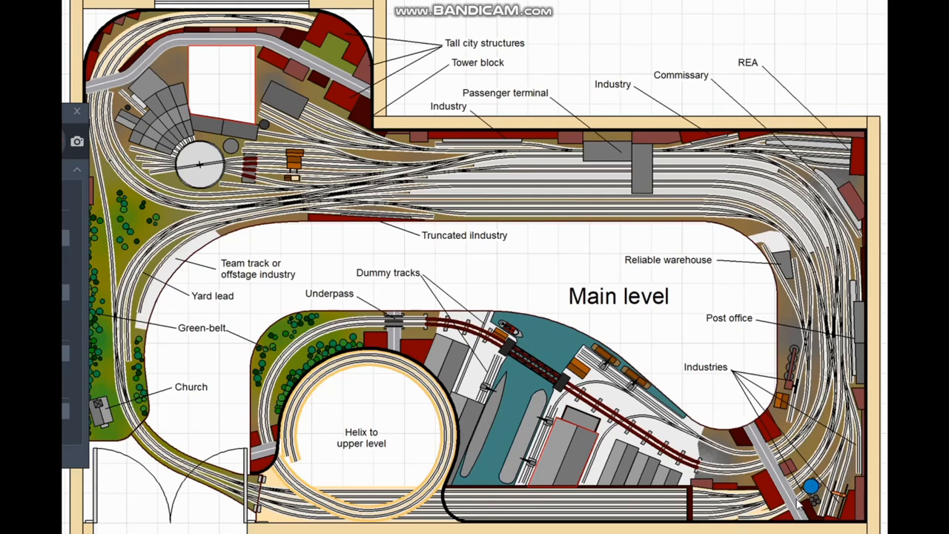
pyautogui.moveTo(560, 489)
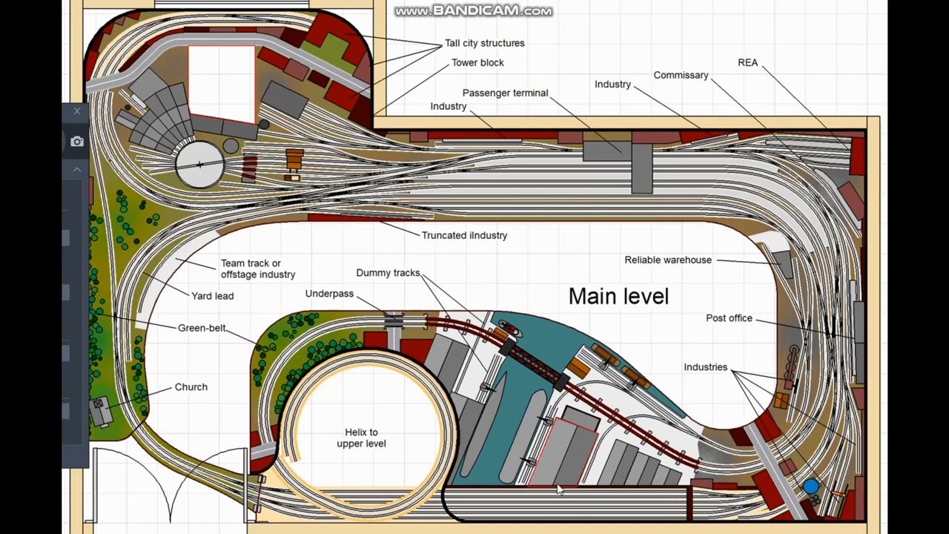
pyautogui.moveTo(549, 489)
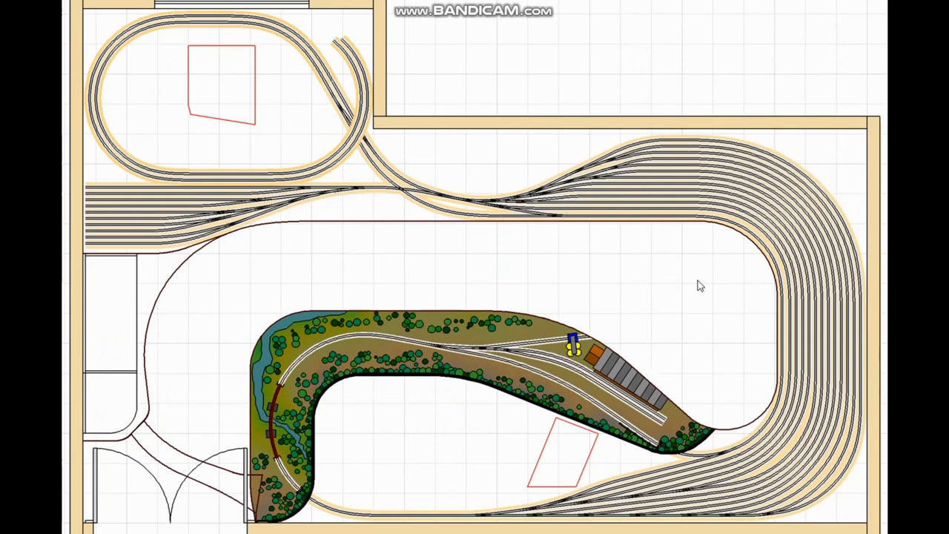
pyautogui.moveTo(724, 300)
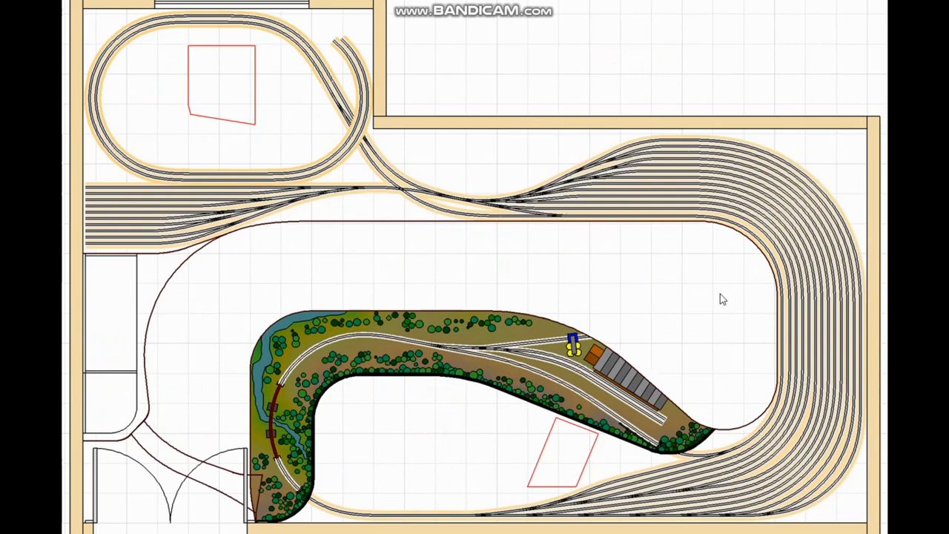
pyautogui.moveTo(883, 269)
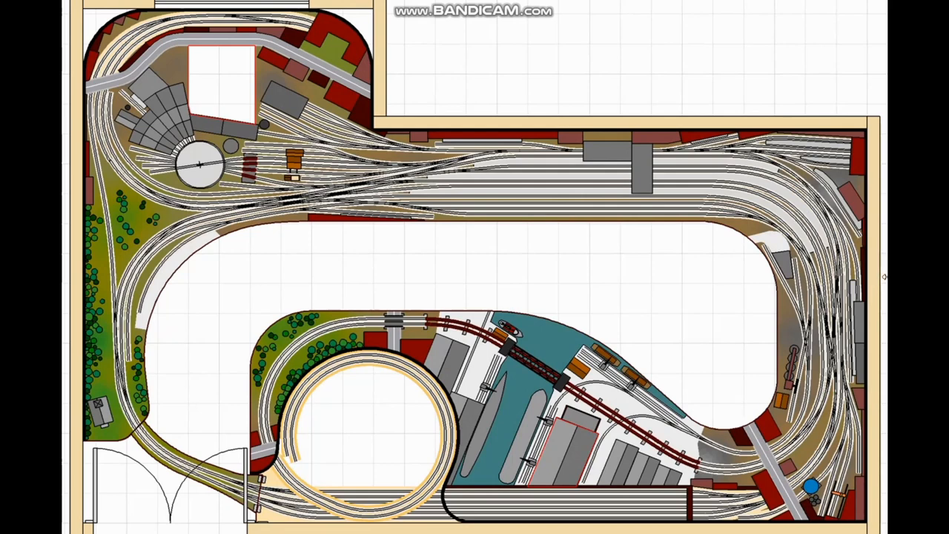
pyautogui.moveTo(448, 236)
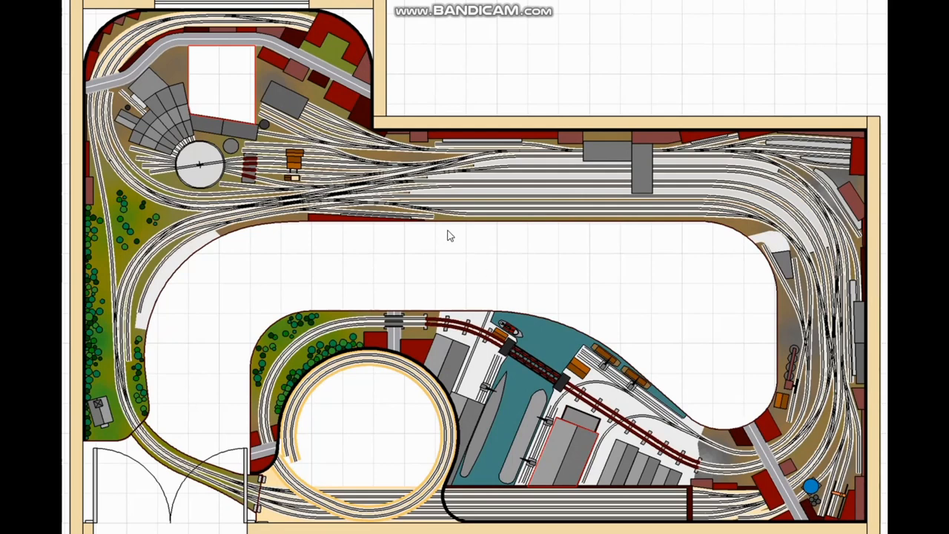
pyautogui.moveTo(422, 236)
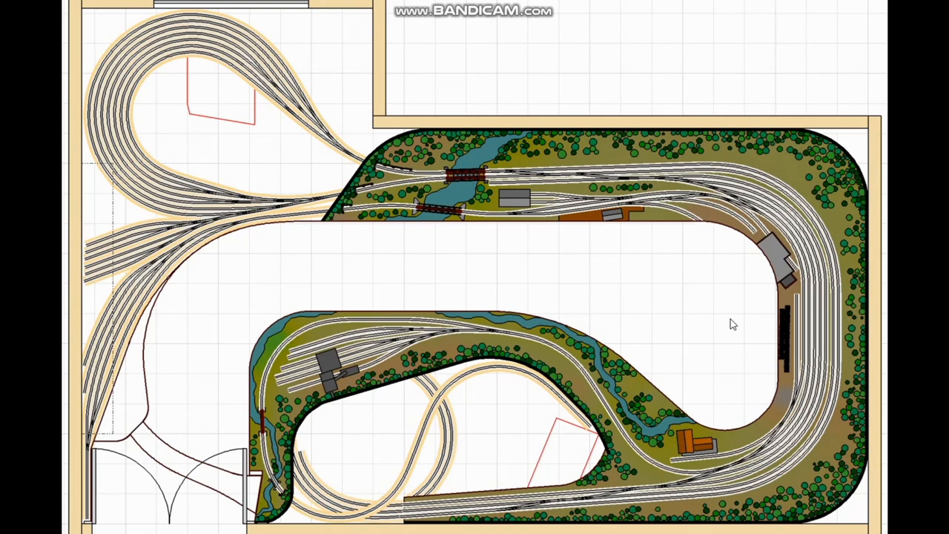
pyautogui.moveTo(718, 318)
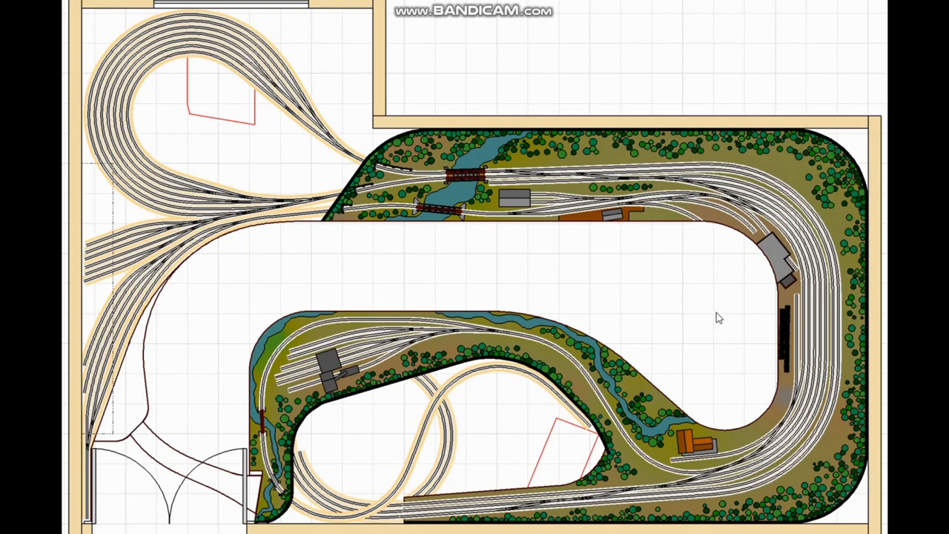